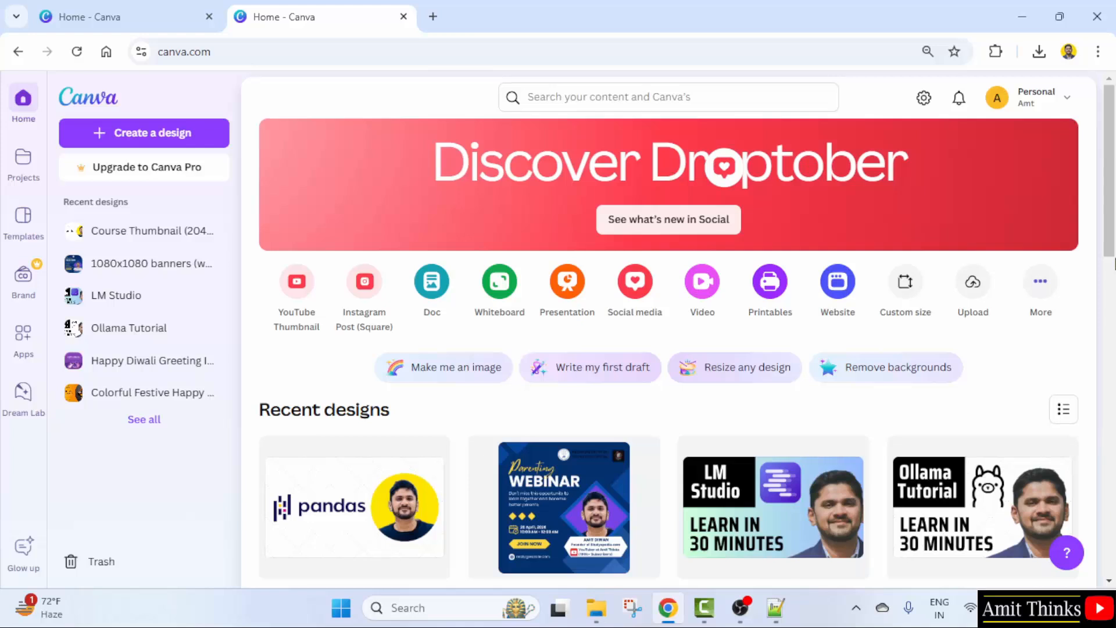
{"action": "mouse_move", "coordinate": [1058, 111]}
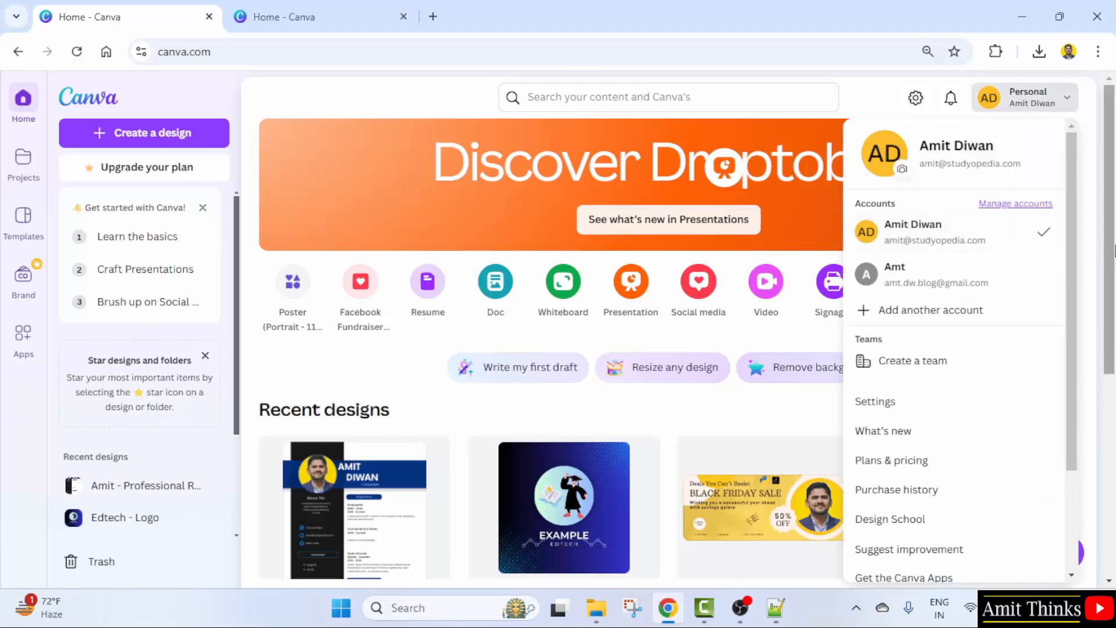
Step: Return to the other Canva tab and confirm the active account and team
{"action": "left_click", "coordinate": [541, 455]}
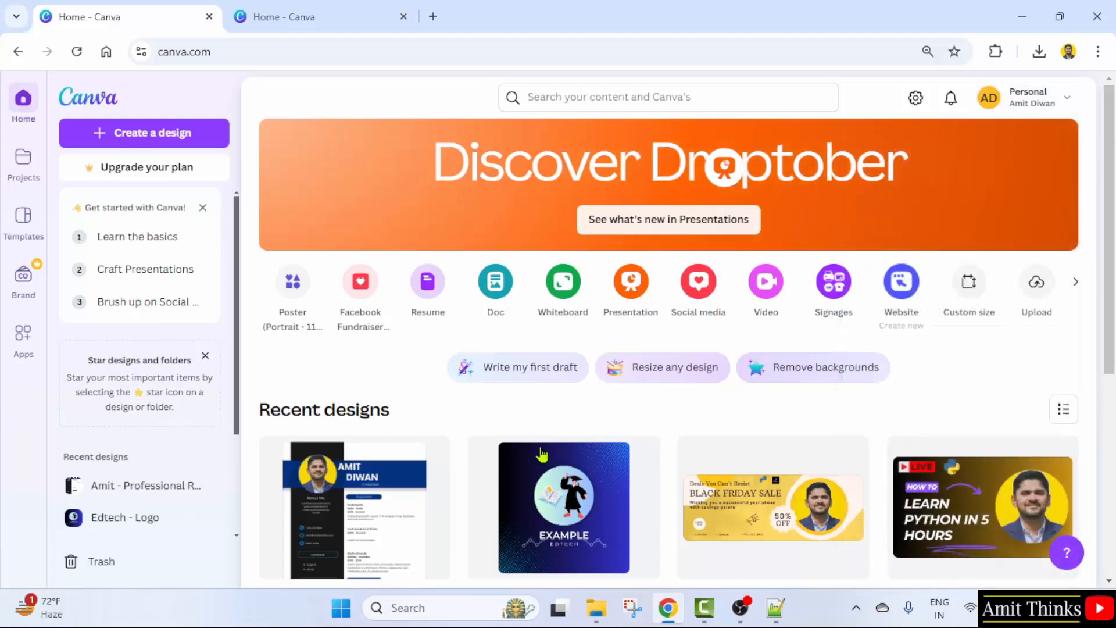
{"action": "left_click", "coordinate": [321, 17]}
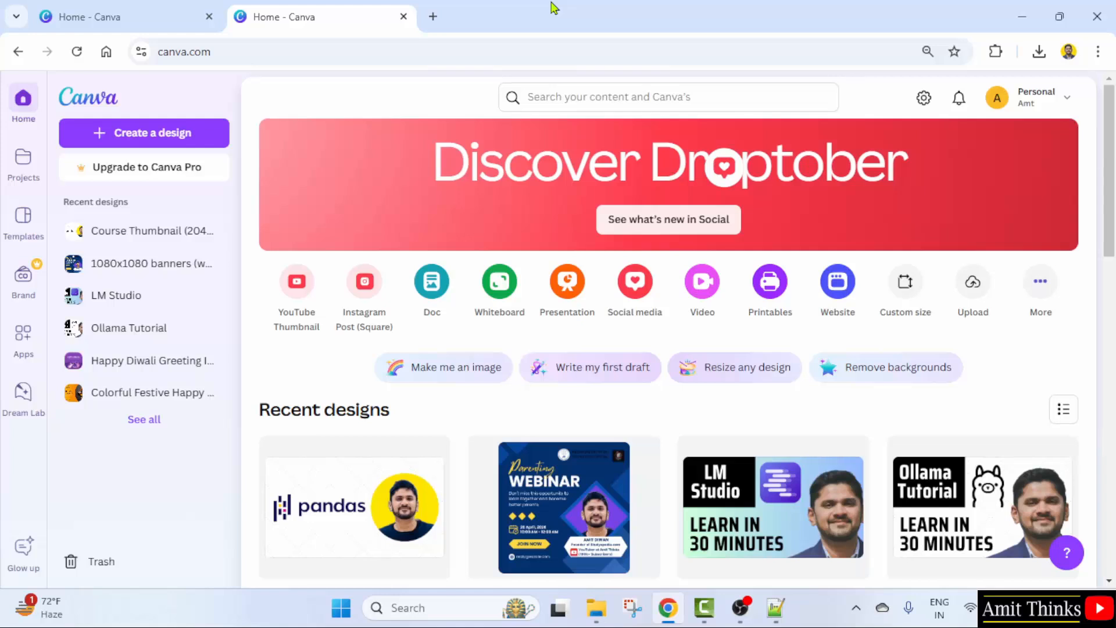
{"action": "left_click", "coordinate": [1029, 98]}
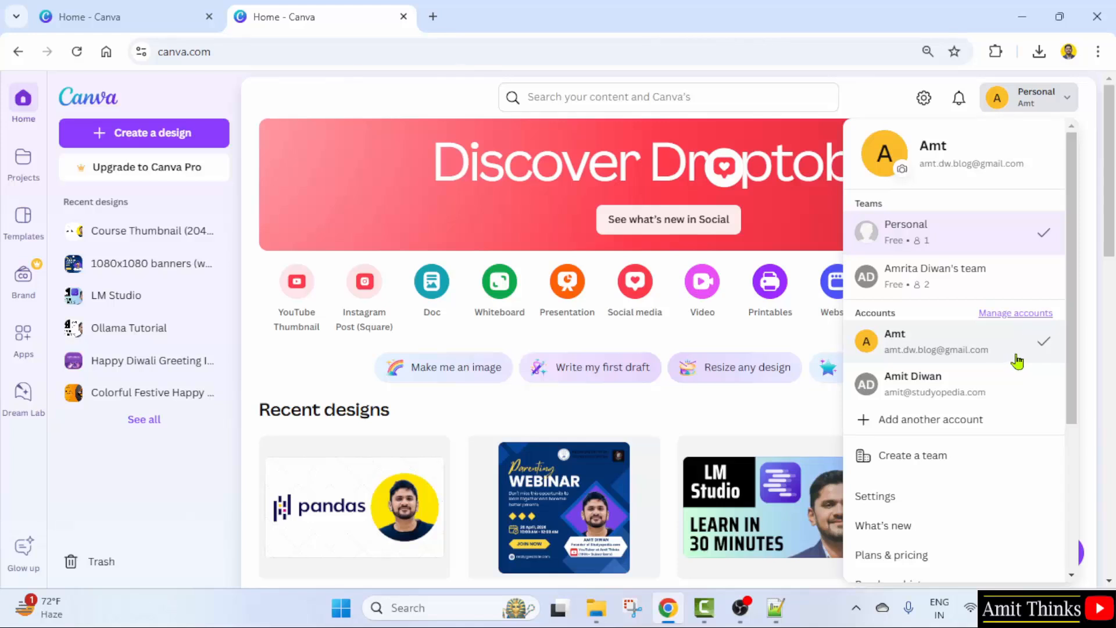
{"action": "mouse_move", "coordinate": [42, 417]}
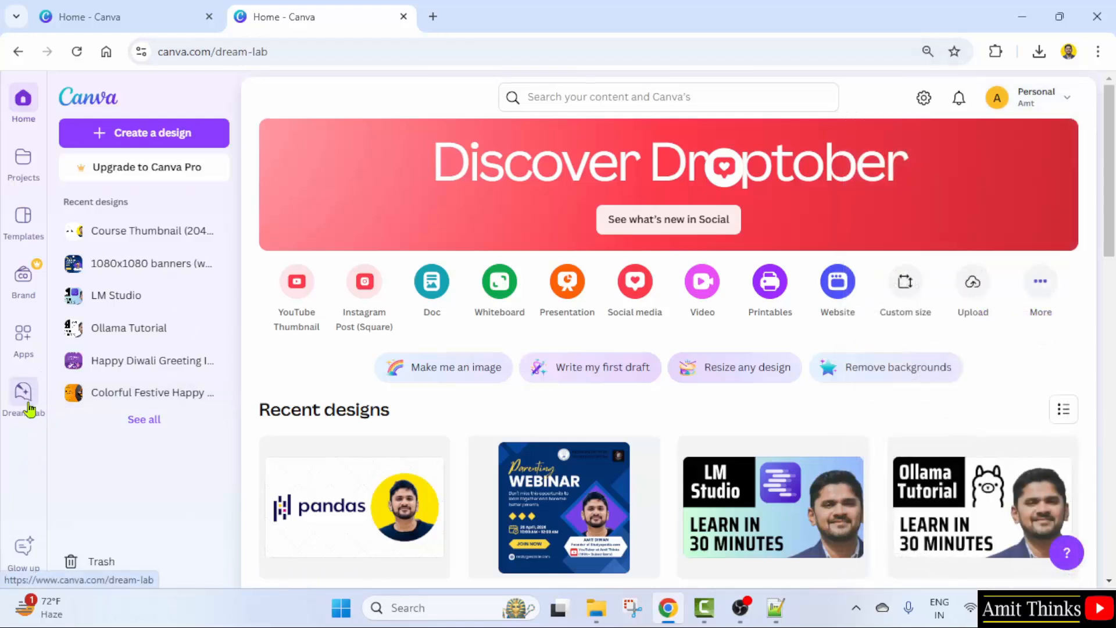
Step: Generate four swan-on-a-misty-lake images in Dream Lab from the sample swan idea
{"action": "left_click", "coordinate": [24, 397]}
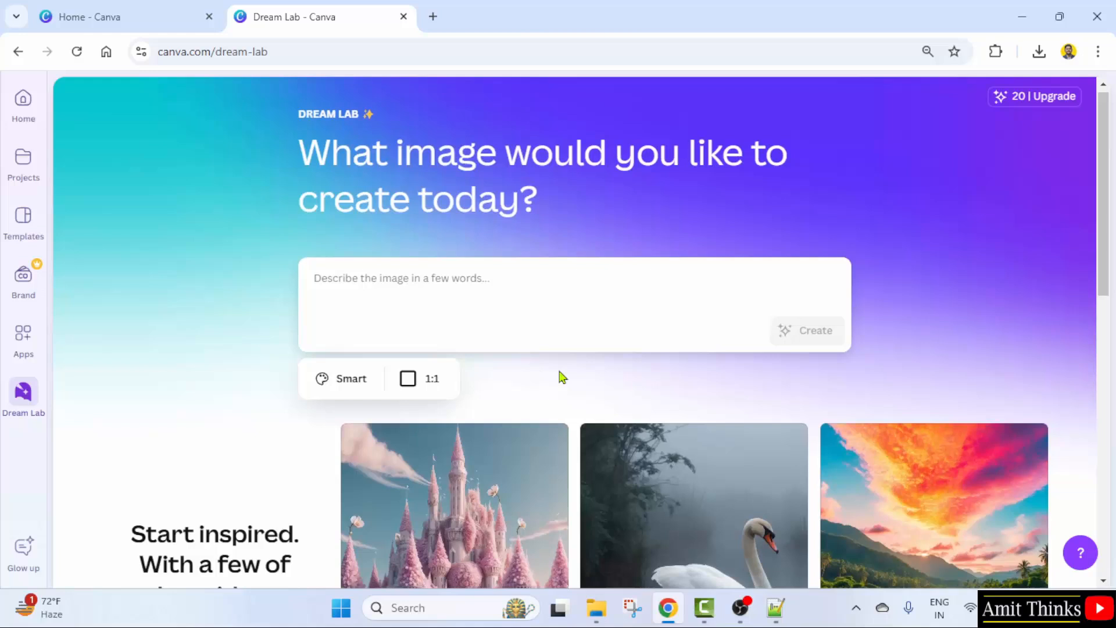
{"action": "scroll", "scroll_direction": "down", "scroll_amount": 3}
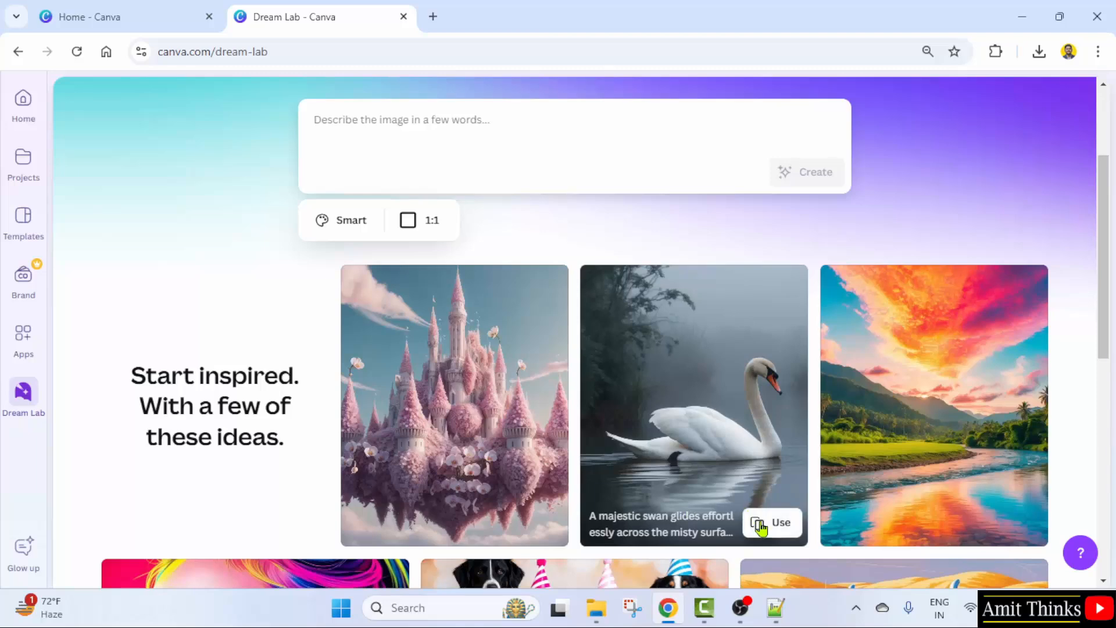
{"action": "left_click", "coordinate": [772, 522]}
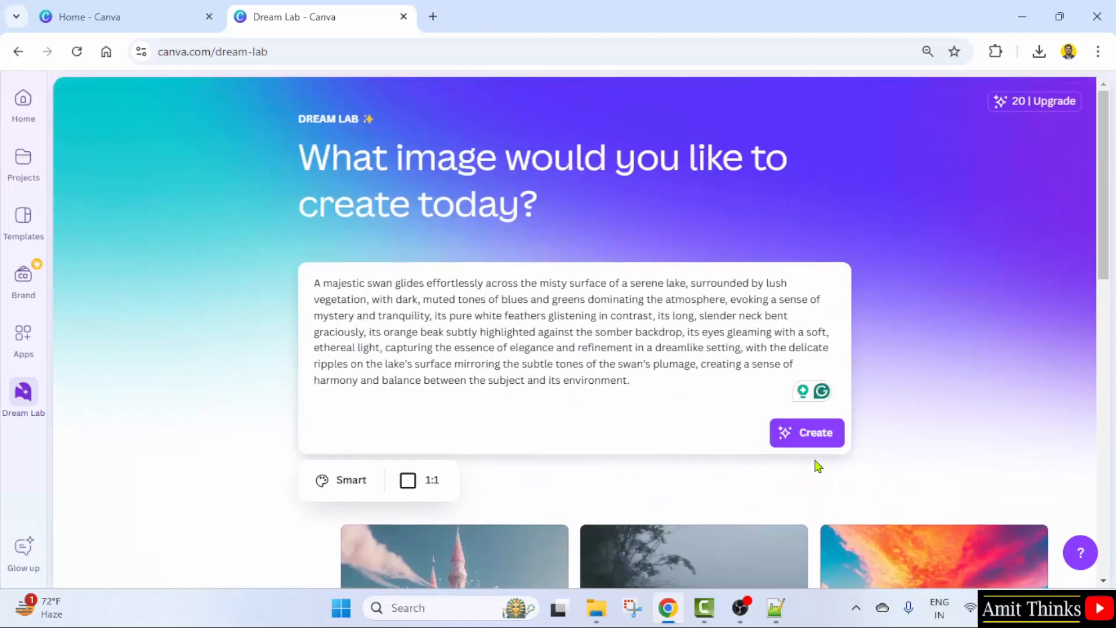
{"action": "left_click", "coordinate": [806, 433]}
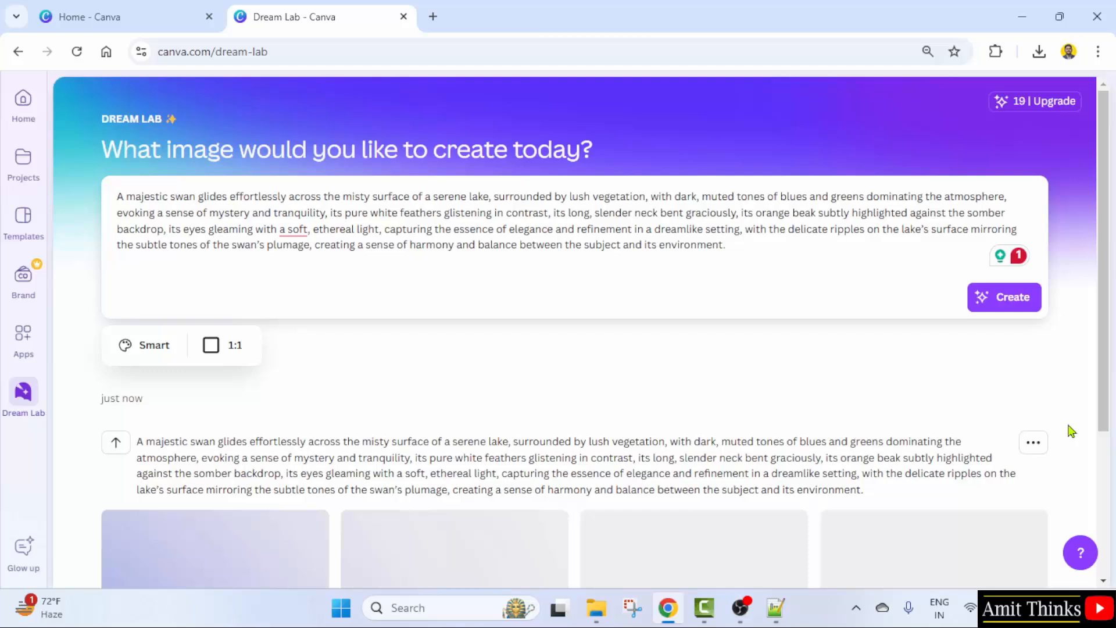
{"action": "mouse_move", "coordinate": [826, 279]}
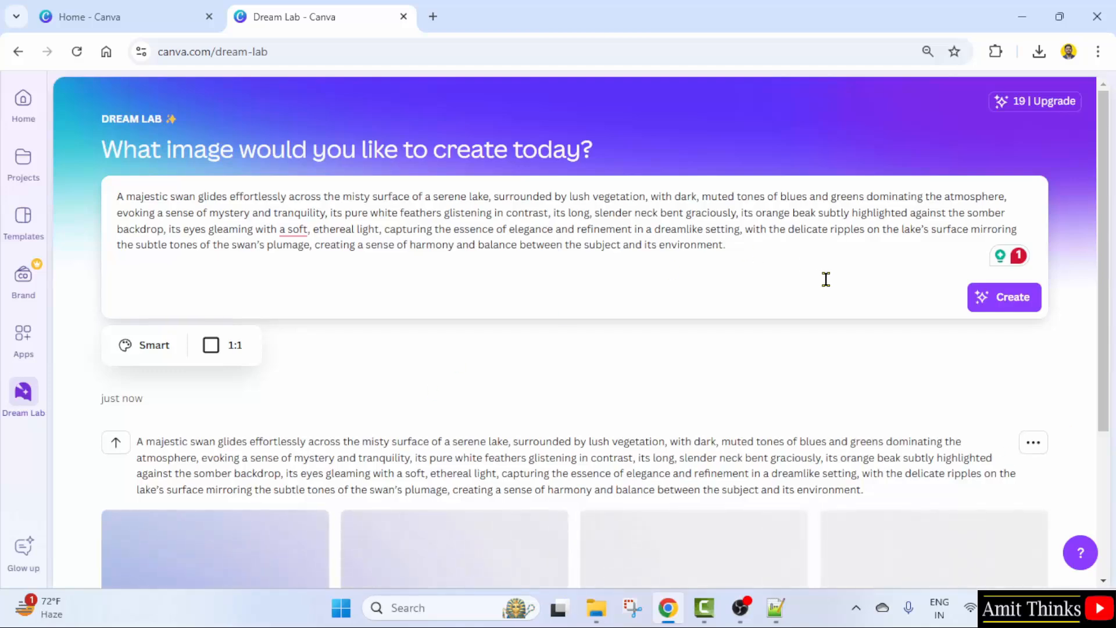
{"action": "scroll", "scroll_direction": "down", "scroll_amount": 3}
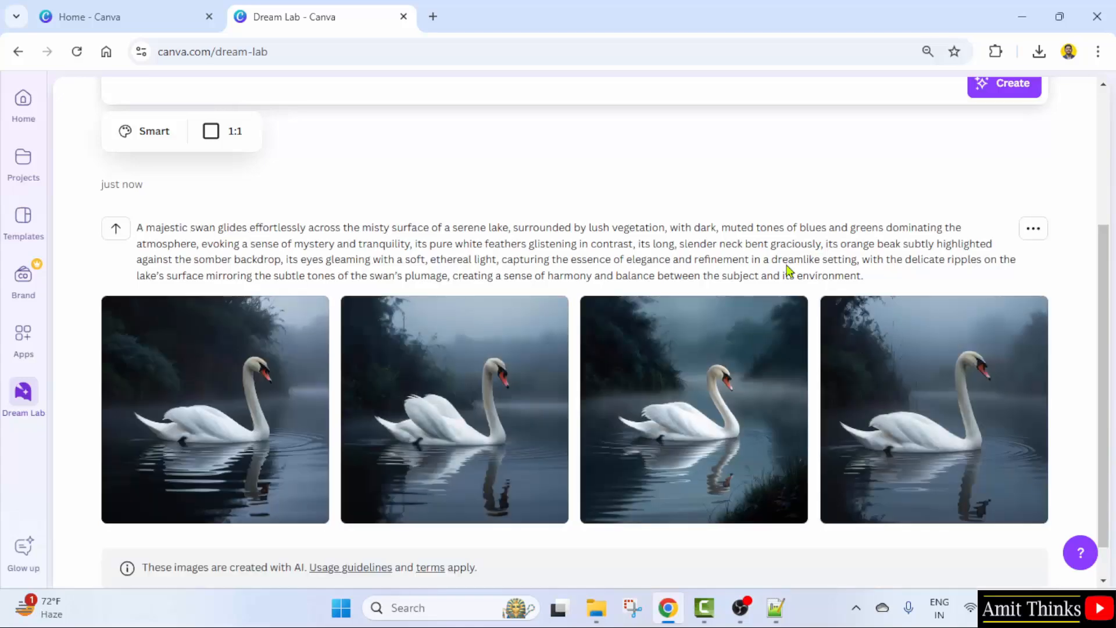
{"action": "scroll", "scroll_direction": "up", "scroll_amount": 3}
{"action": "type", "text": "Create"}
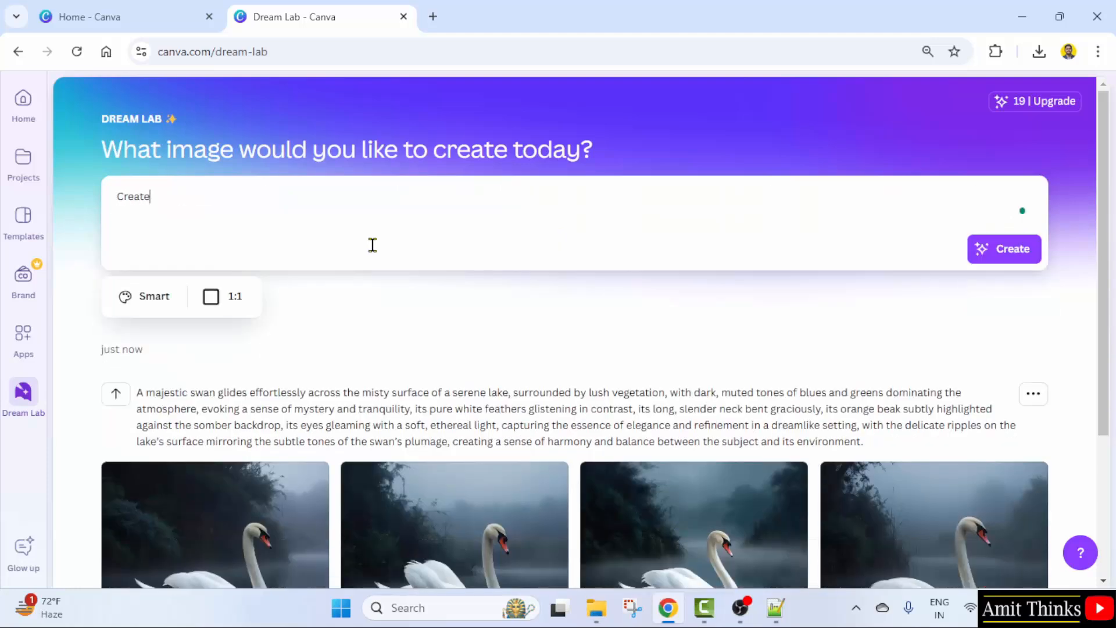
Step: Prompt a social media banner selling a 5-hour Python course with 25 lessons and 100+ coding examples, and generate it
{"action": "type", "text": "a soc"}
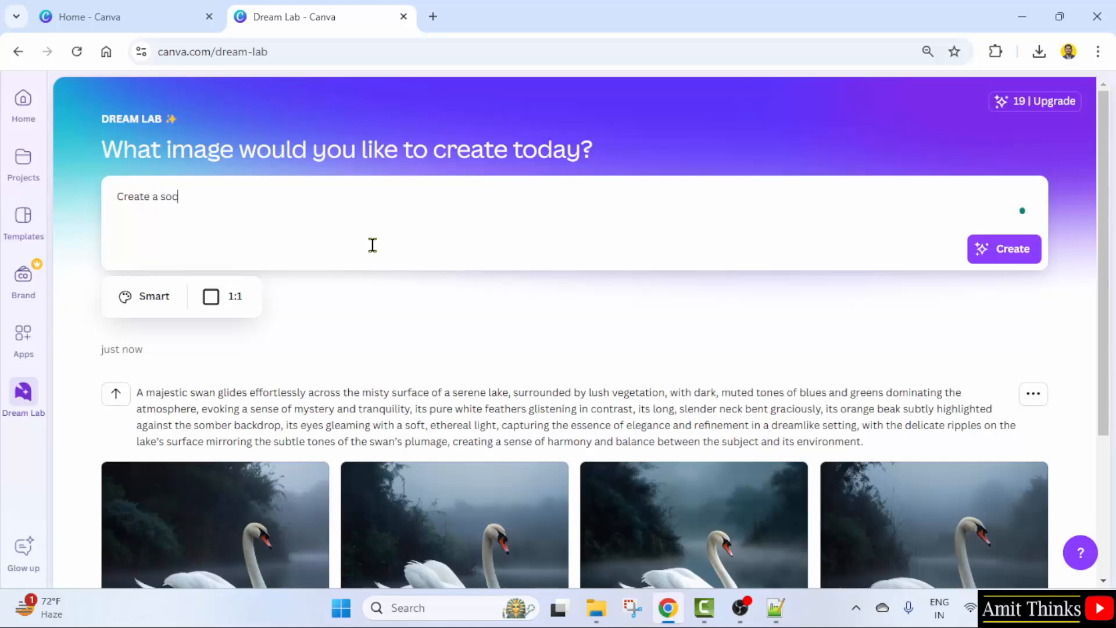
{"action": "type", "text": "ial media"}
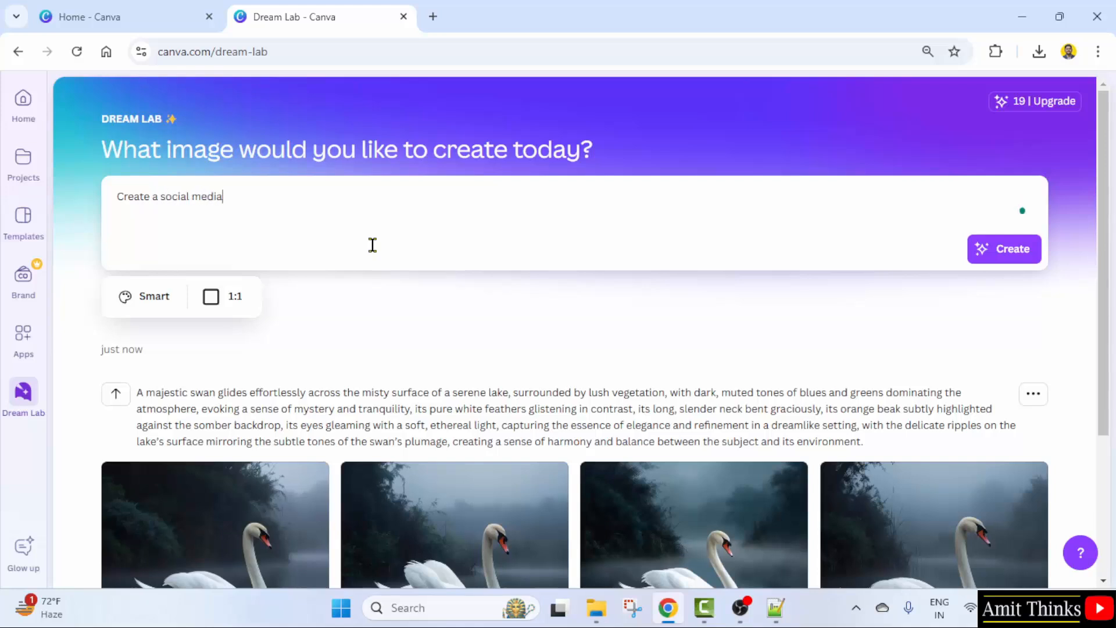
{"action": "type", "text": "banner to sell"}
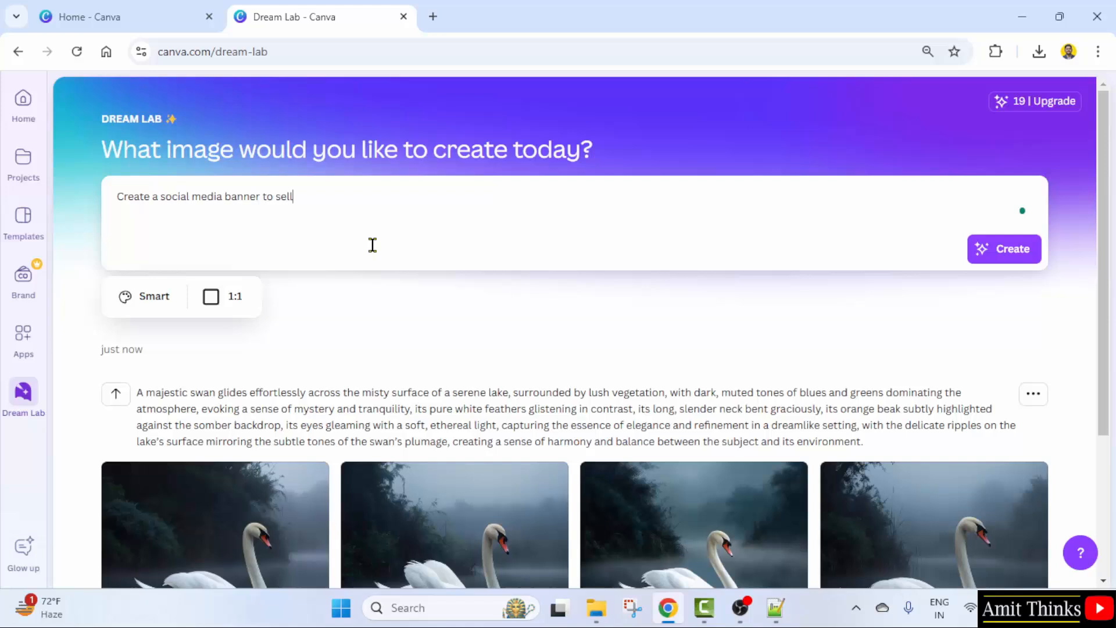
{"action": "type", "text": "my Python c"}
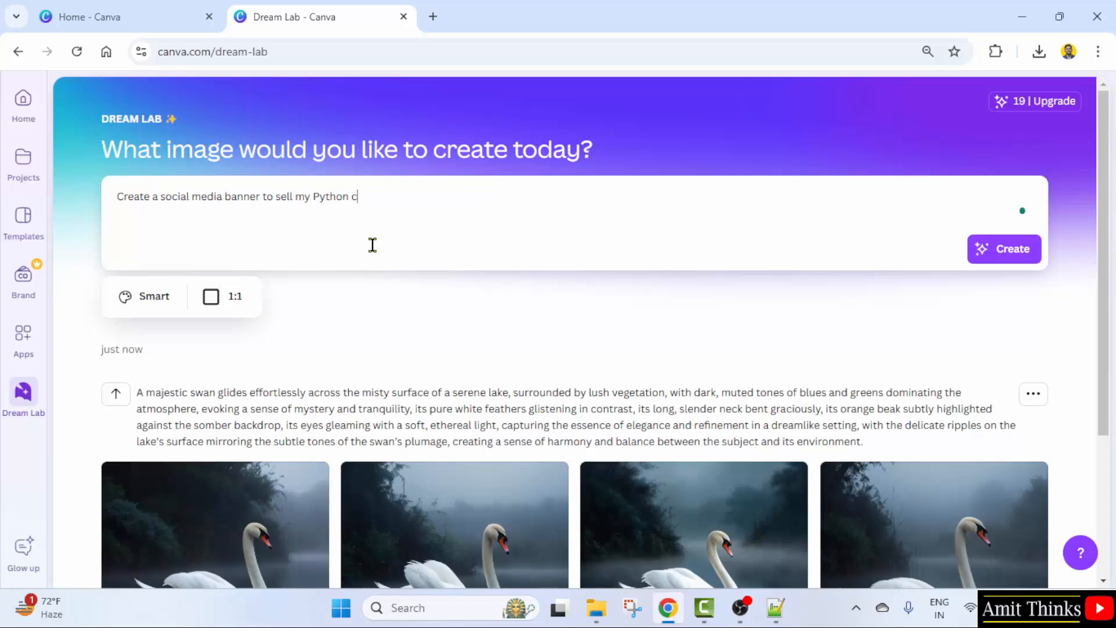
{"action": "type", "text": "ourse"}
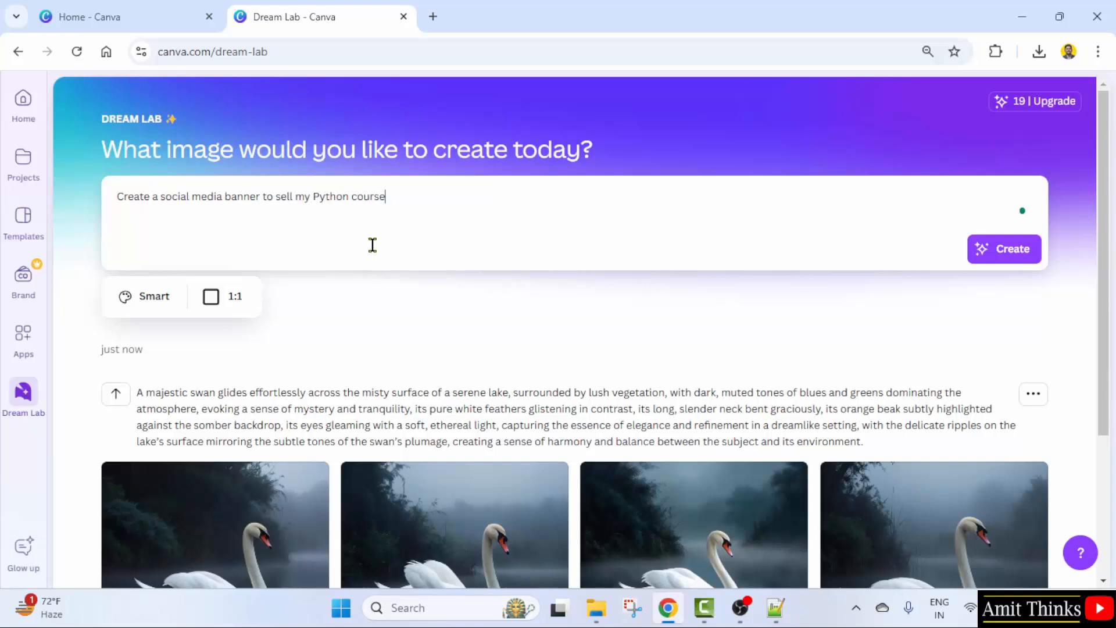
{"action": "type", "text": "to studentsm"}
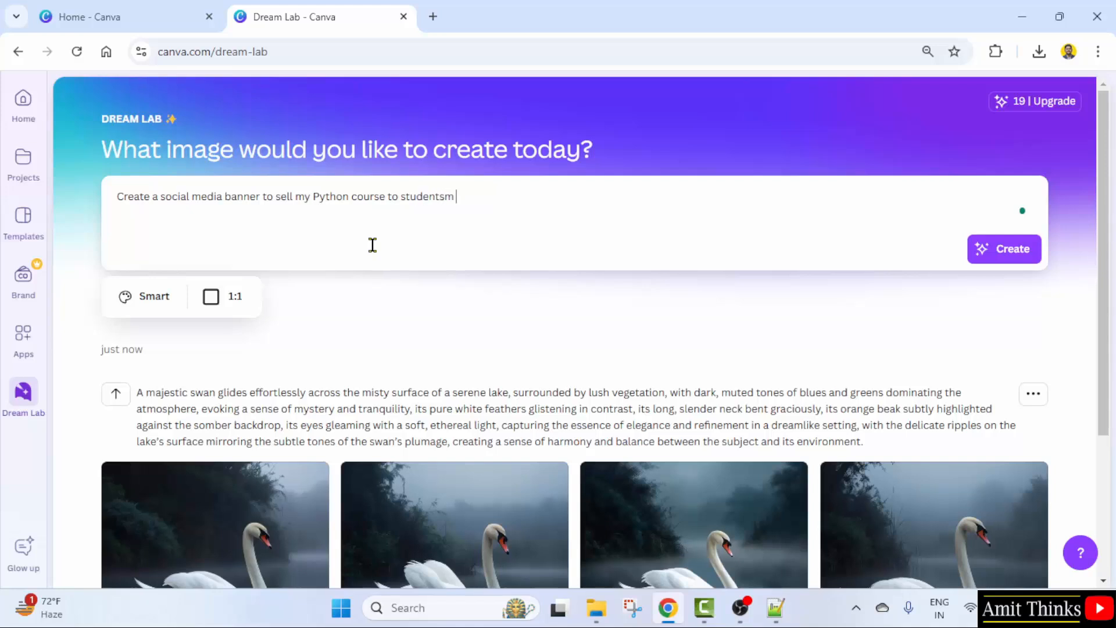
{"action": "type", "text": ", engineers, and profess"}
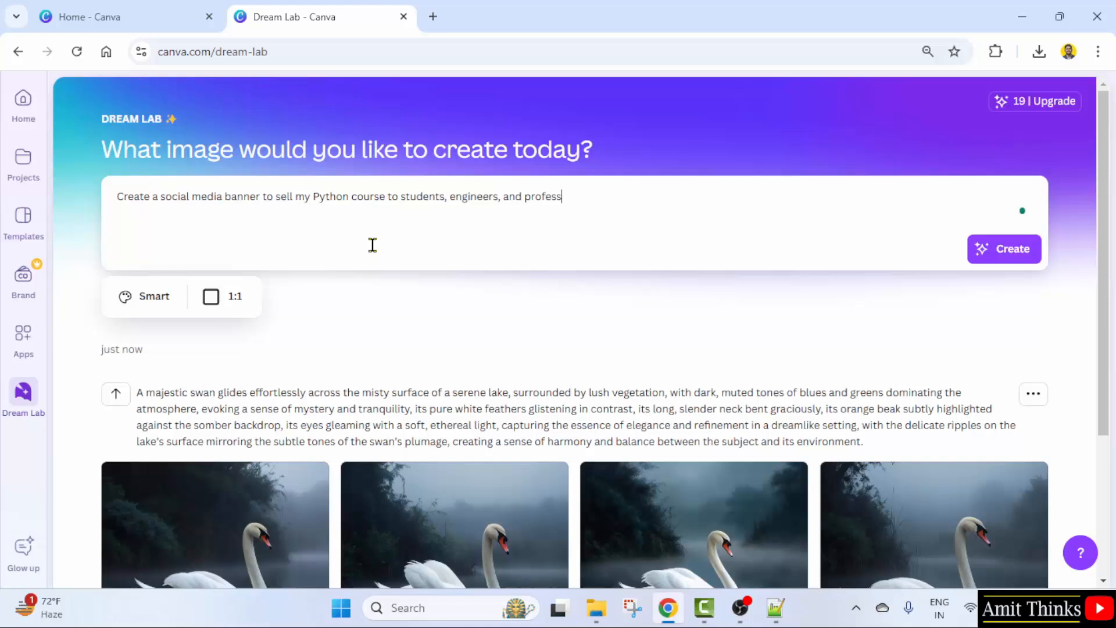
{"action": "type", "text": "ionals. The co"}
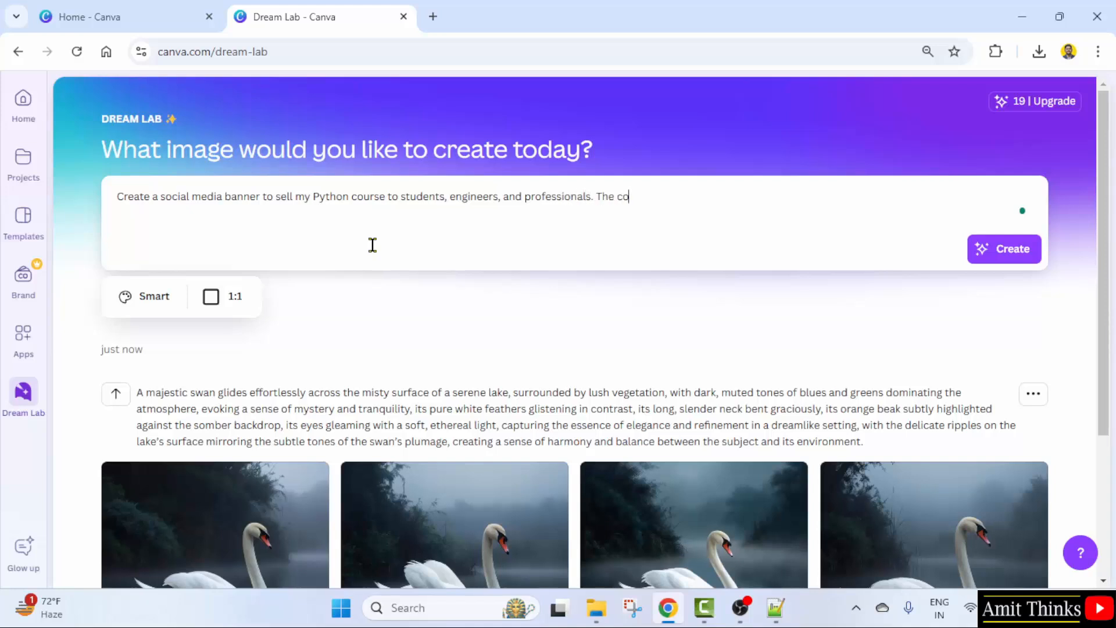
{"action": "type", "text": "urses is for"}
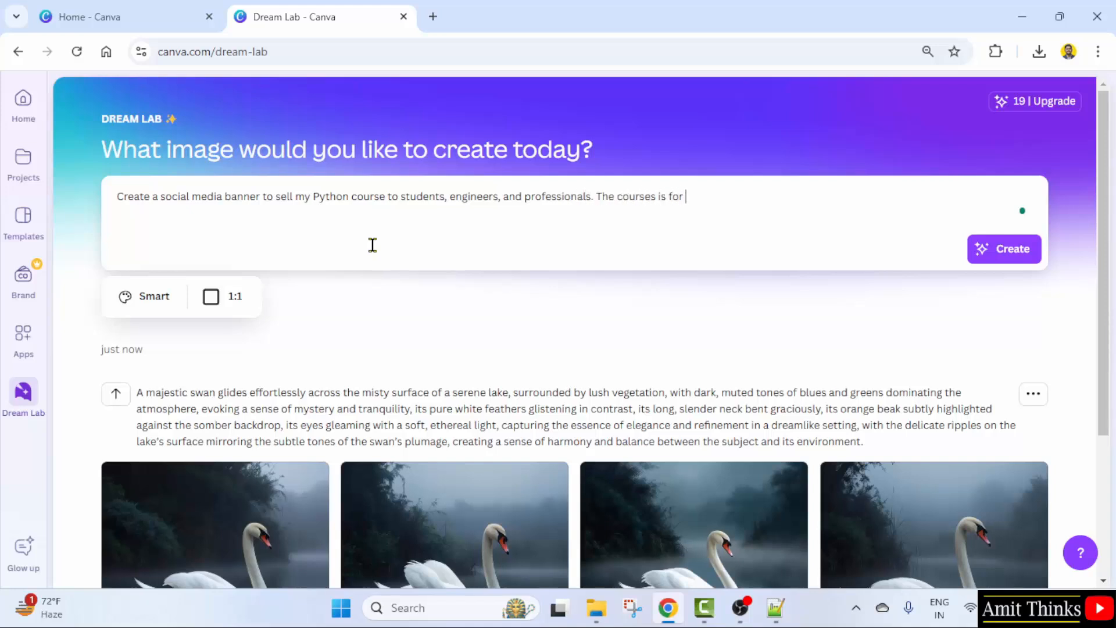
{"action": "type", "text": "5 hours"}
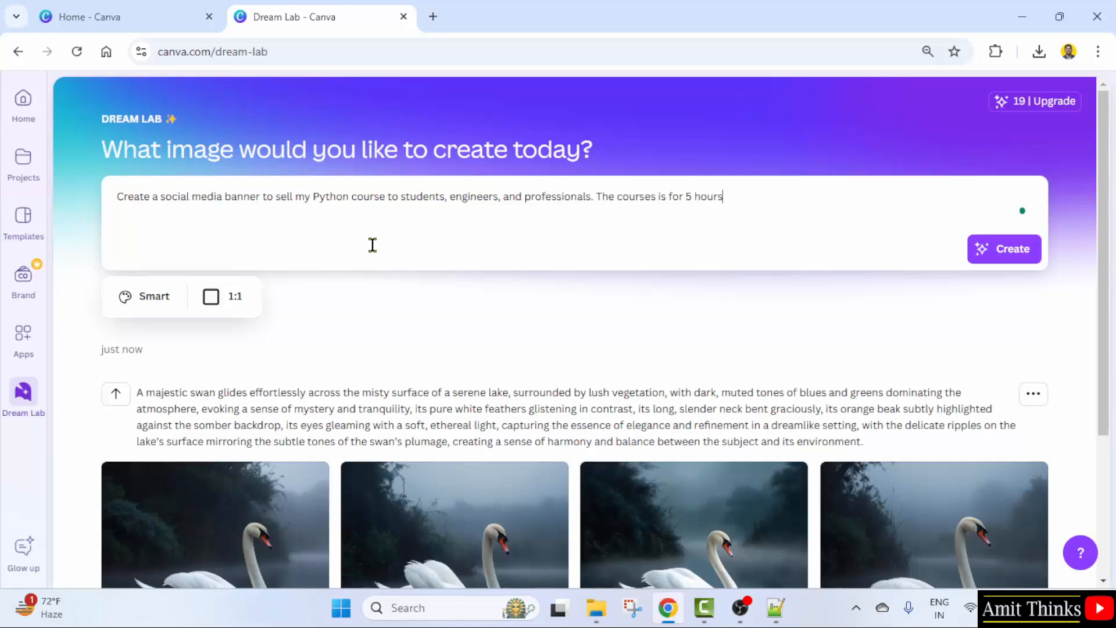
{"action": "type", "text": ", with 25 les"}
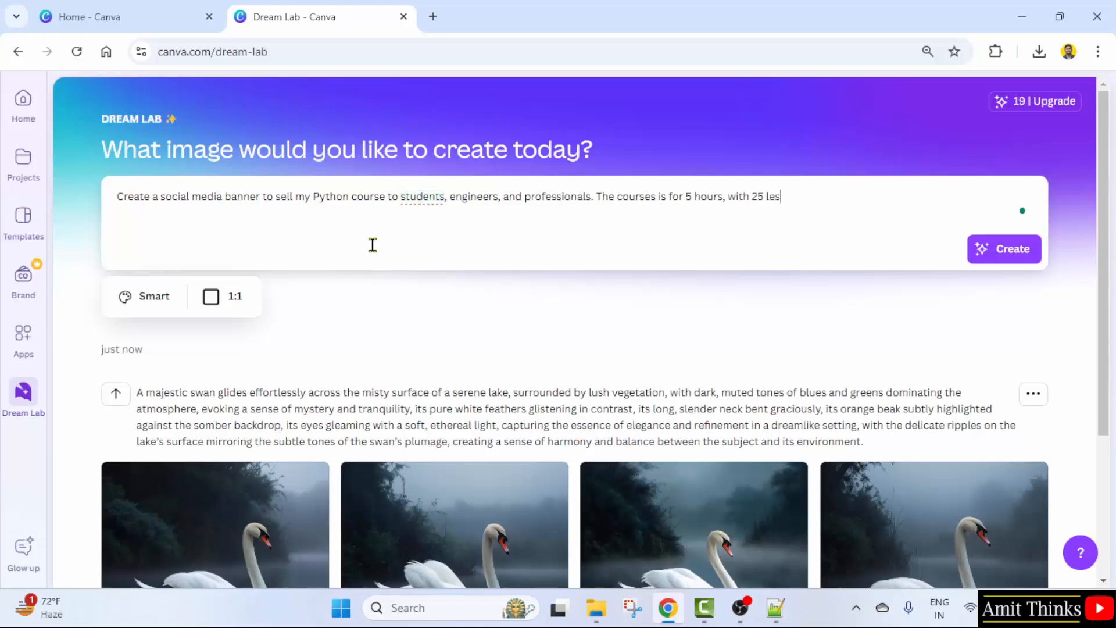
{"action": "type", "text": "sons, a"}
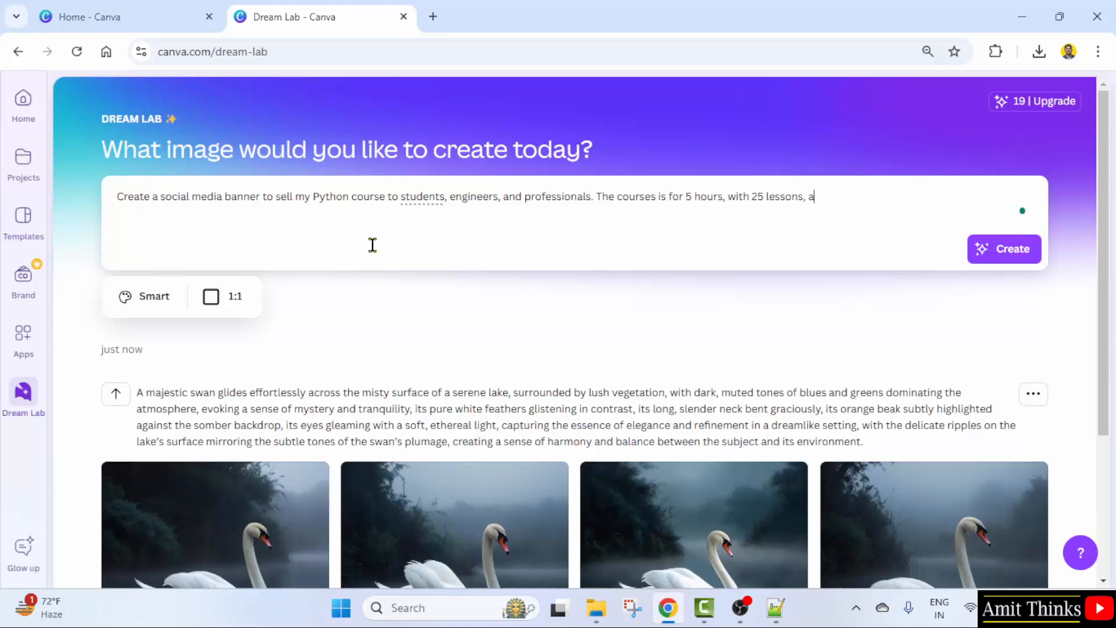
{"action": "type", "text": "nd 100+"}
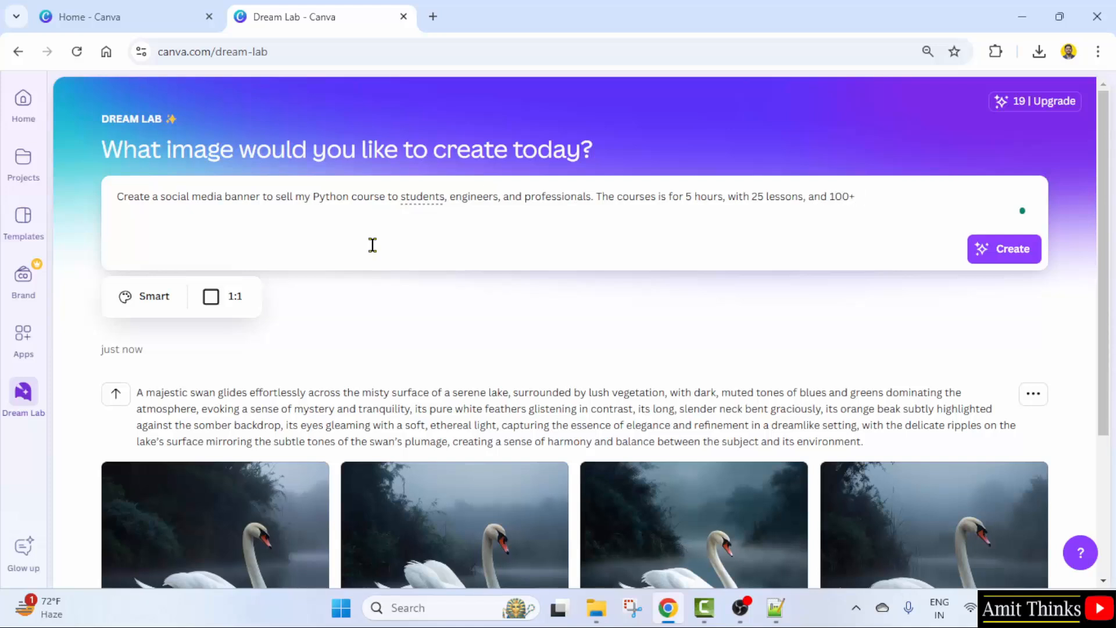
{"action": "type", "text": "coding examples."}
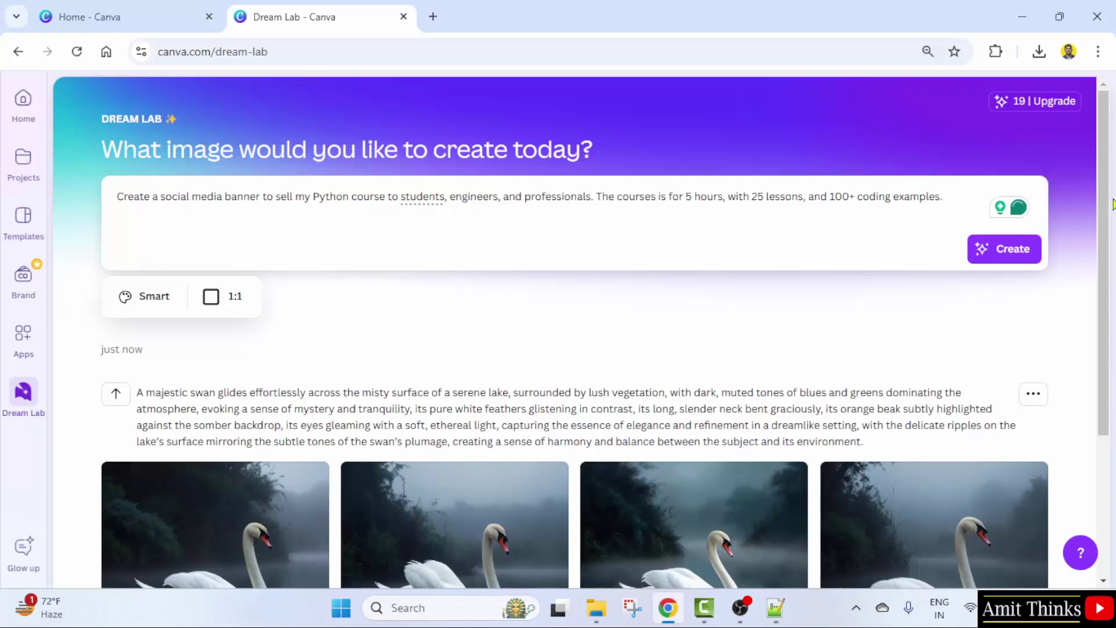
{"action": "left_click", "coordinate": [1003, 249]}
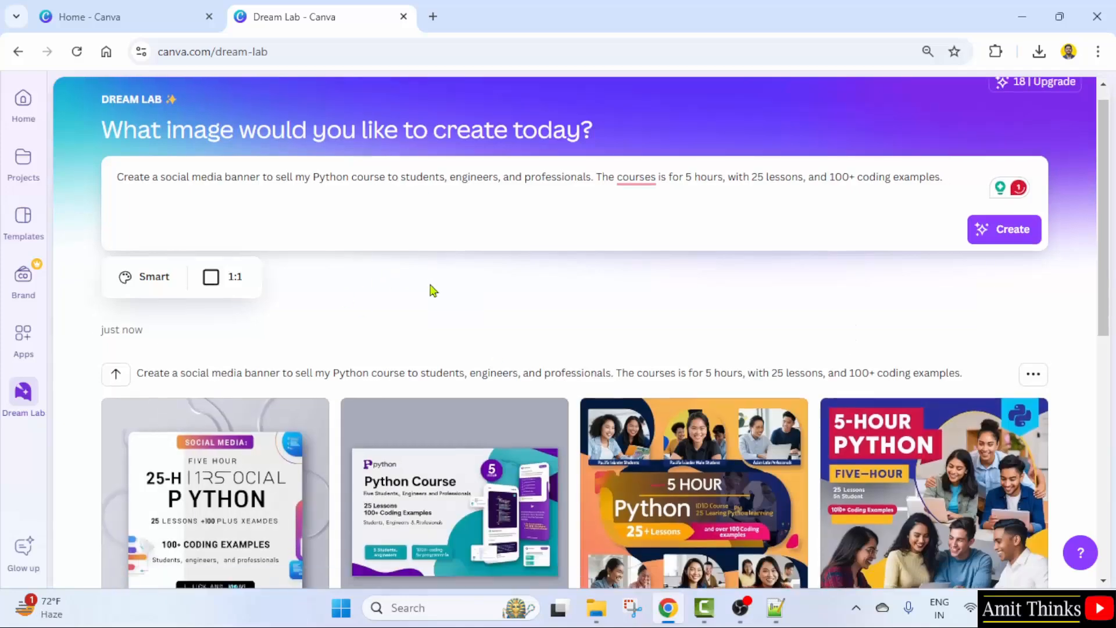
Step: Review the four generated Python course banners, credits now at 18
{"action": "scroll", "scroll_direction": "down", "scroll_amount": 3}
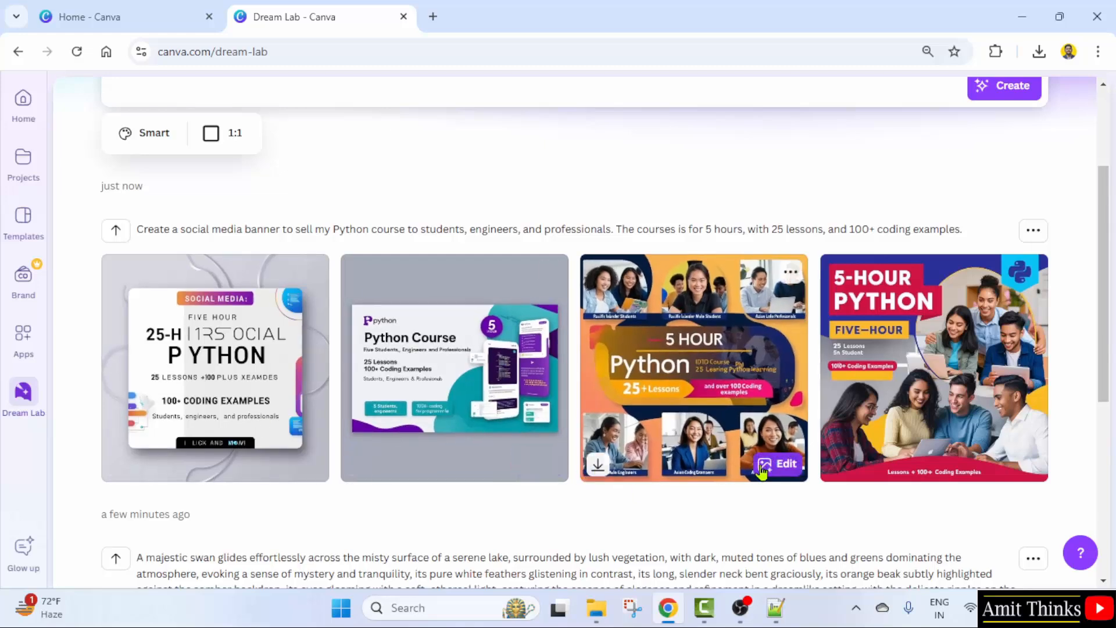
{"action": "mouse_move", "coordinate": [433, 392]}
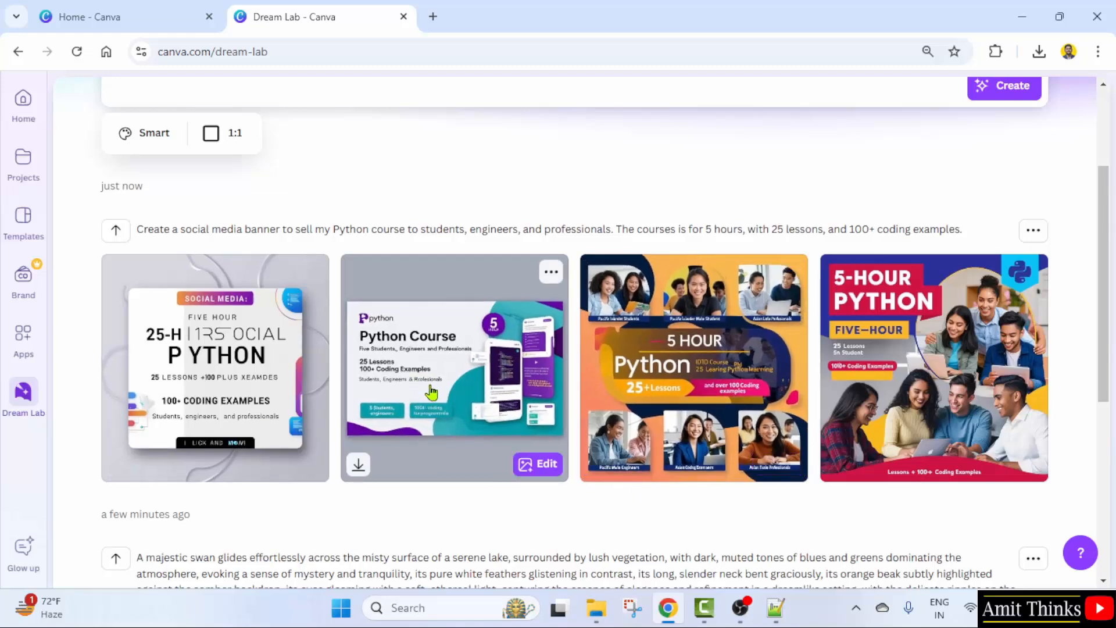
{"action": "scroll", "scroll_direction": "up", "scroll_amount": 3}
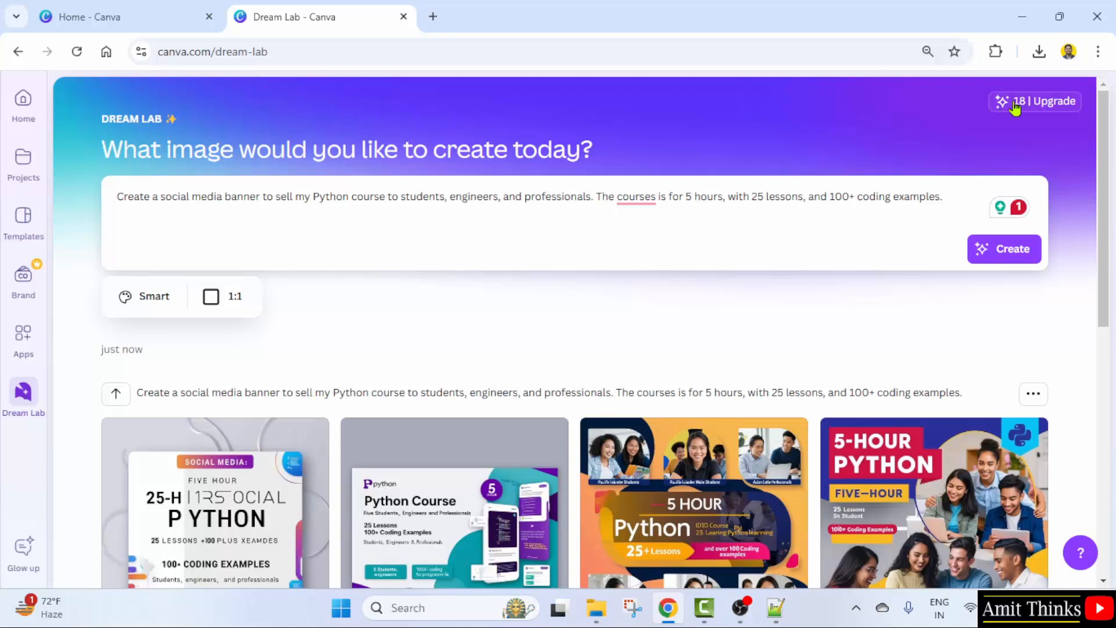
{"action": "mouse_move", "coordinate": [1037, 114]}
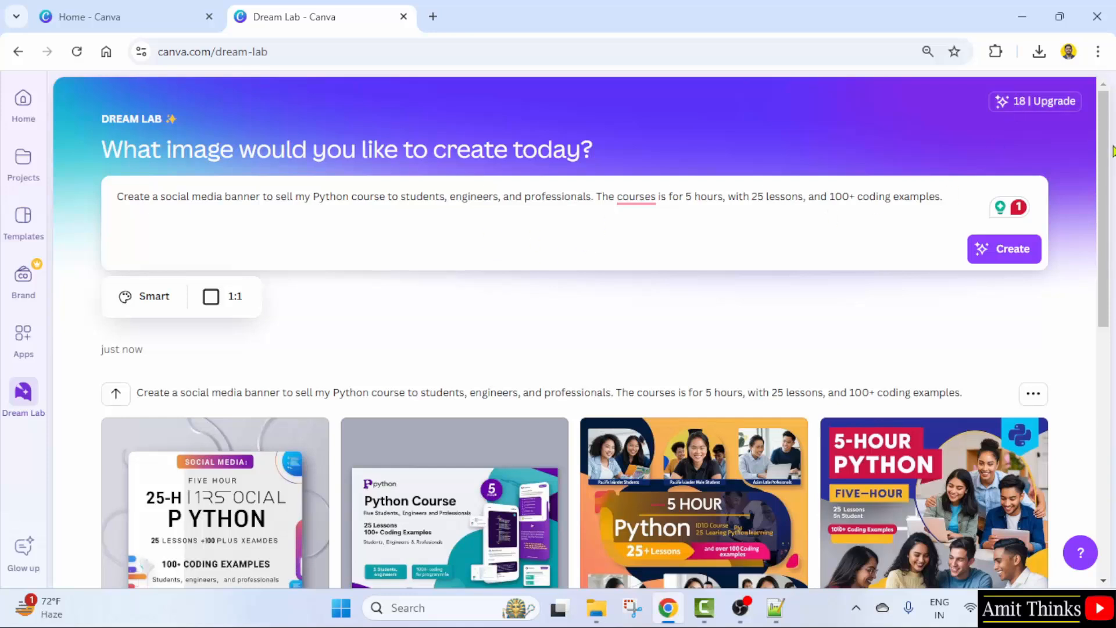
{"action": "mouse_move", "coordinate": [656, 200]}
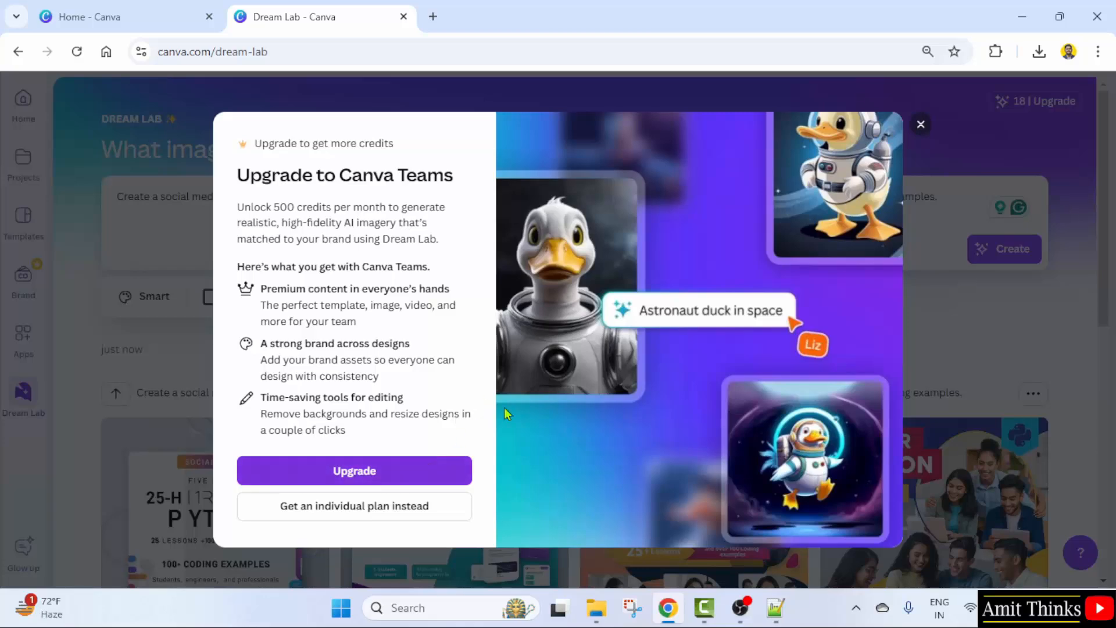
Step: Dismiss the Canva Teams upgrade offer and browse the Smart style image style choices
{"action": "left_click", "coordinate": [921, 124]}
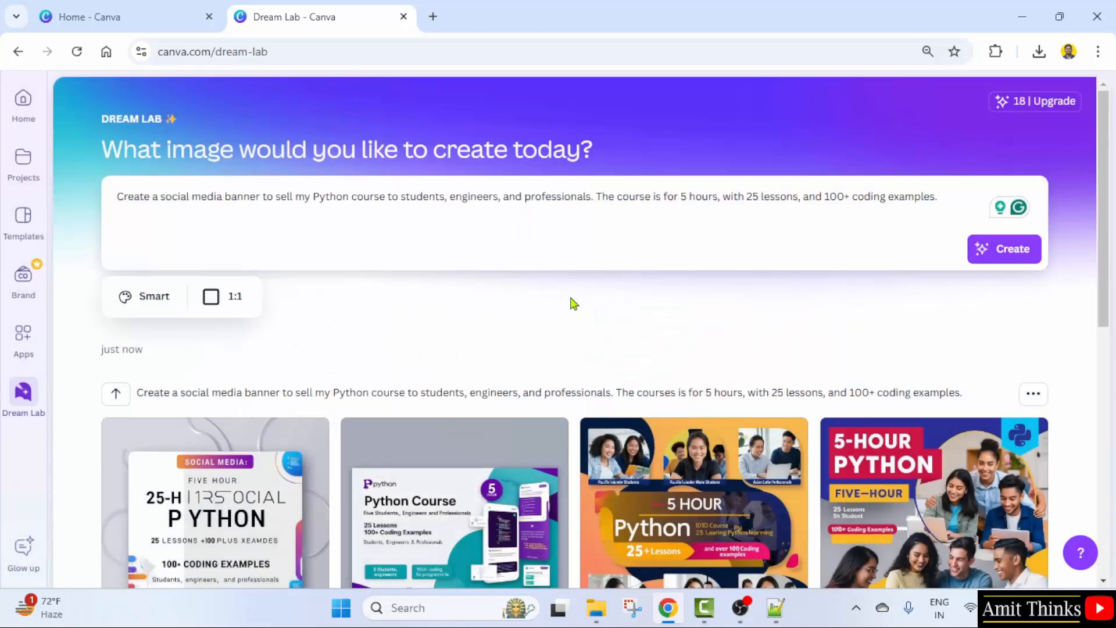
{"action": "scroll", "scroll_direction": "down", "scroll_amount": 3}
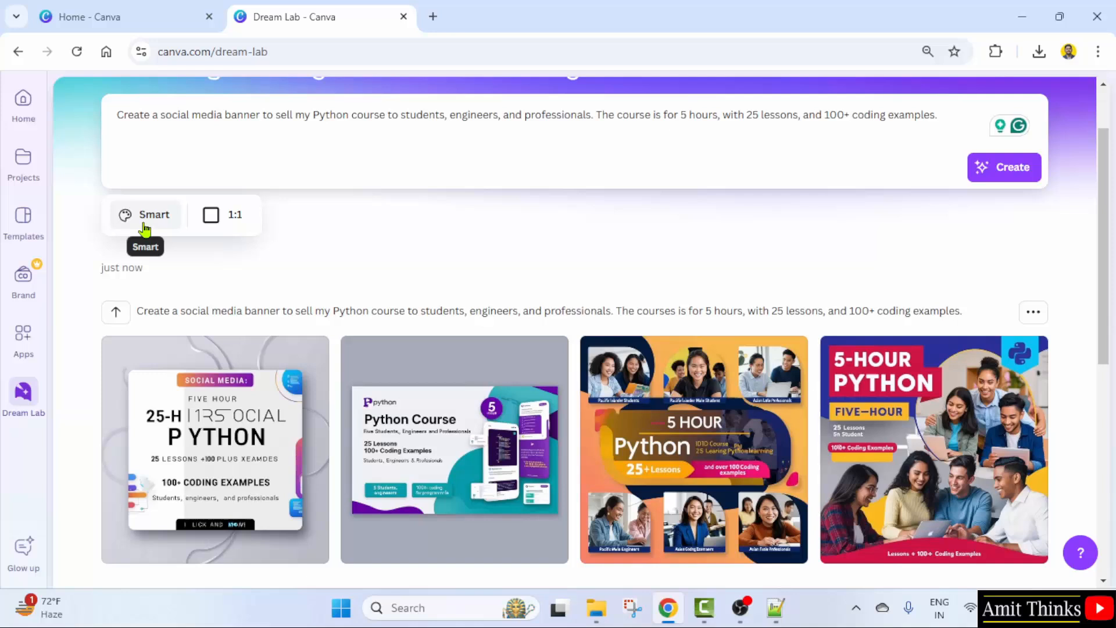
{"action": "left_click", "coordinate": [144, 214]}
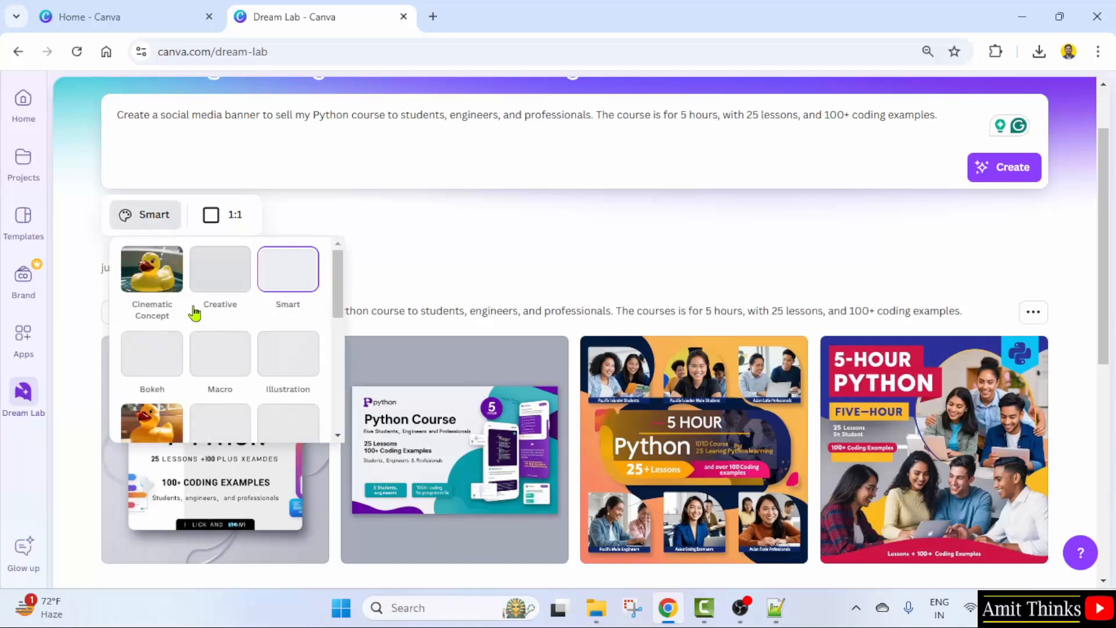
{"action": "scroll", "scroll_direction": "down", "scroll_amount": 3}
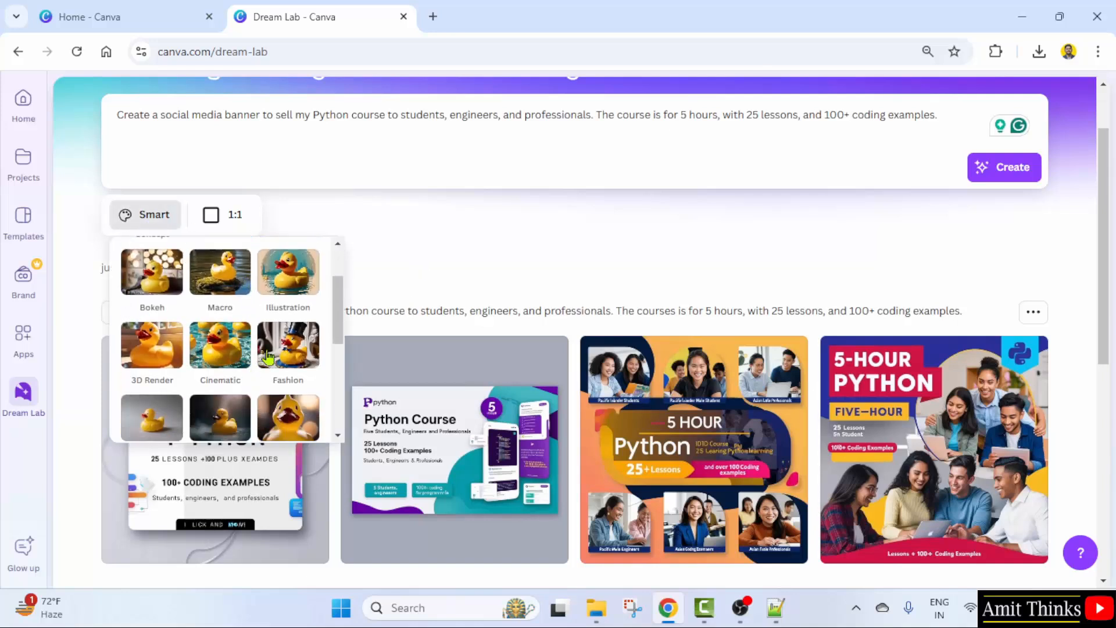
{"action": "mouse_move", "coordinate": [227, 385]}
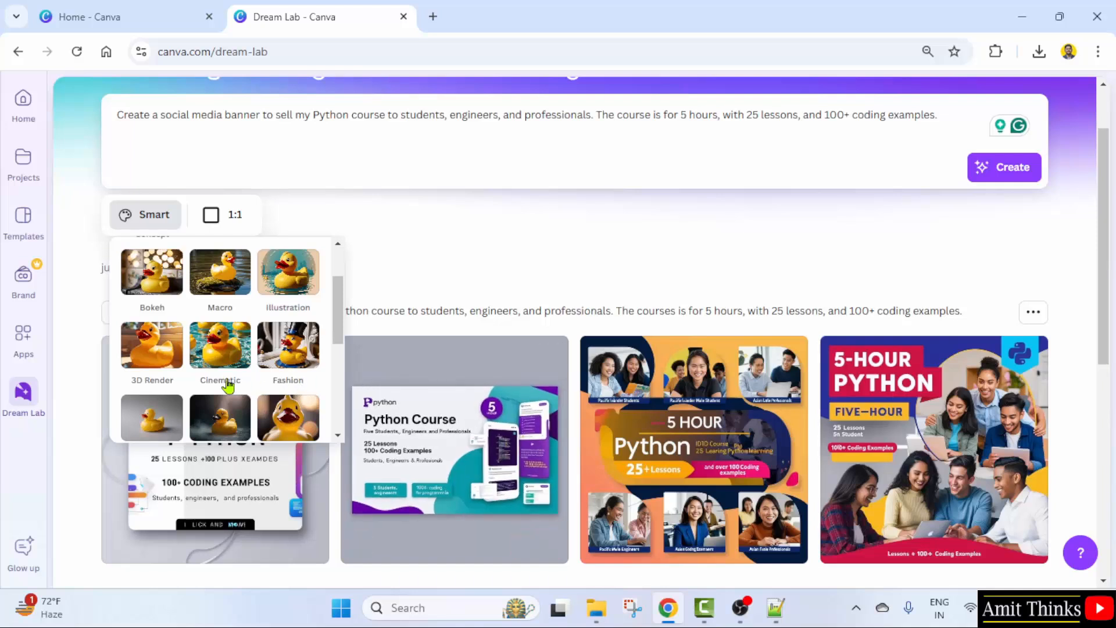
Step: Show the Create design / Edit image / Delete options on the second Python banner
{"action": "scroll", "scroll_direction": "down", "scroll_amount": 3}
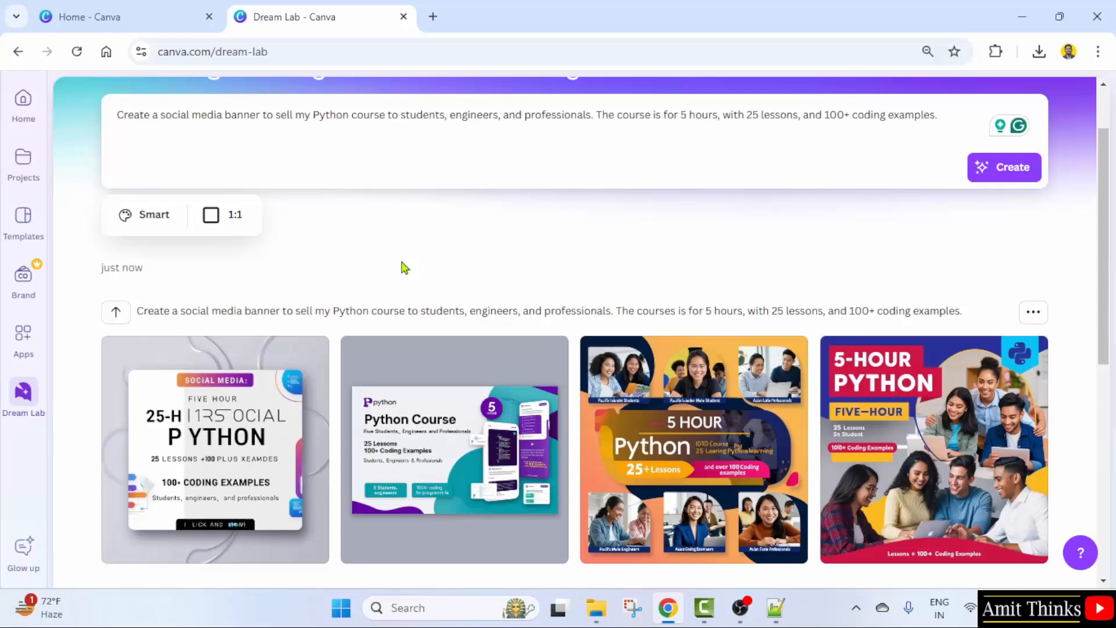
{"action": "scroll", "scroll_direction": "down", "scroll_amount": 3}
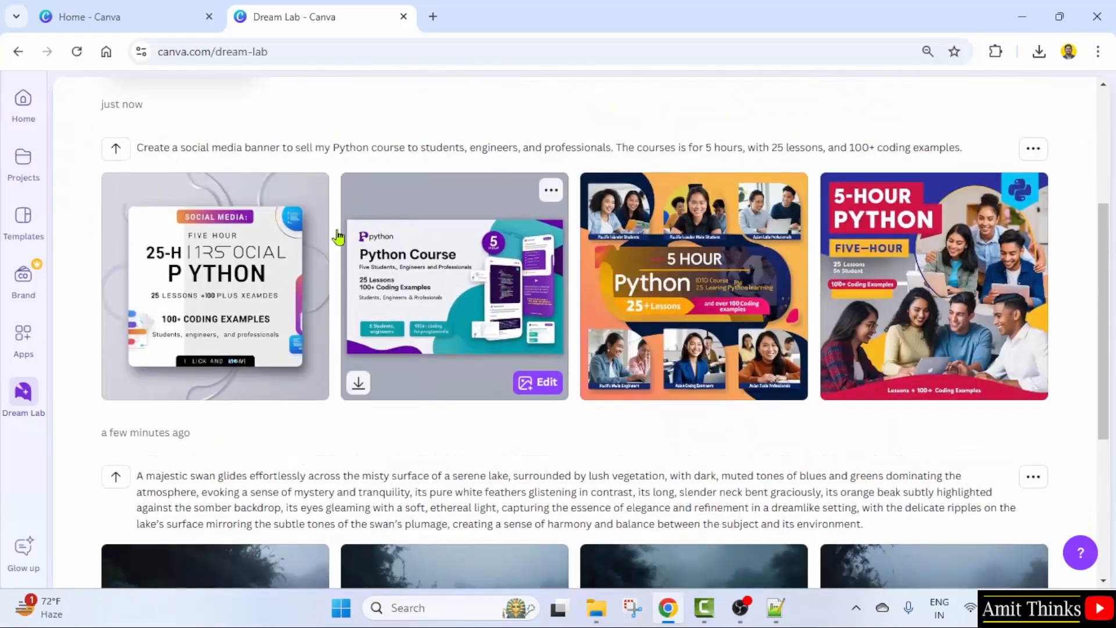
{"action": "mouse_move", "coordinate": [551, 189]}
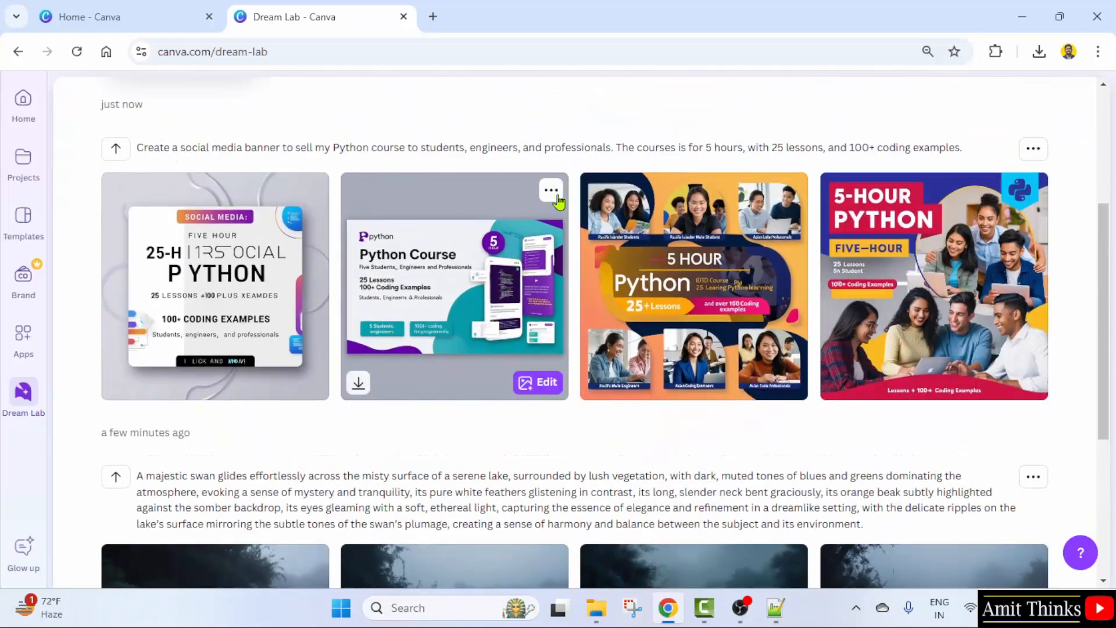
{"action": "left_click", "coordinate": [552, 190]}
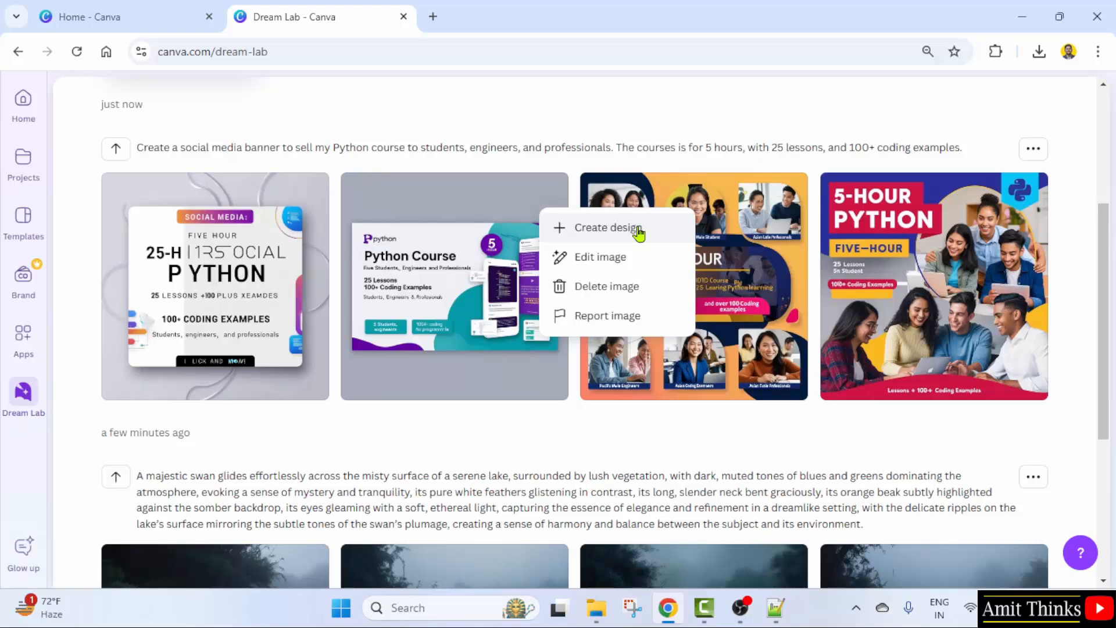
{"action": "mouse_move", "coordinate": [627, 256]}
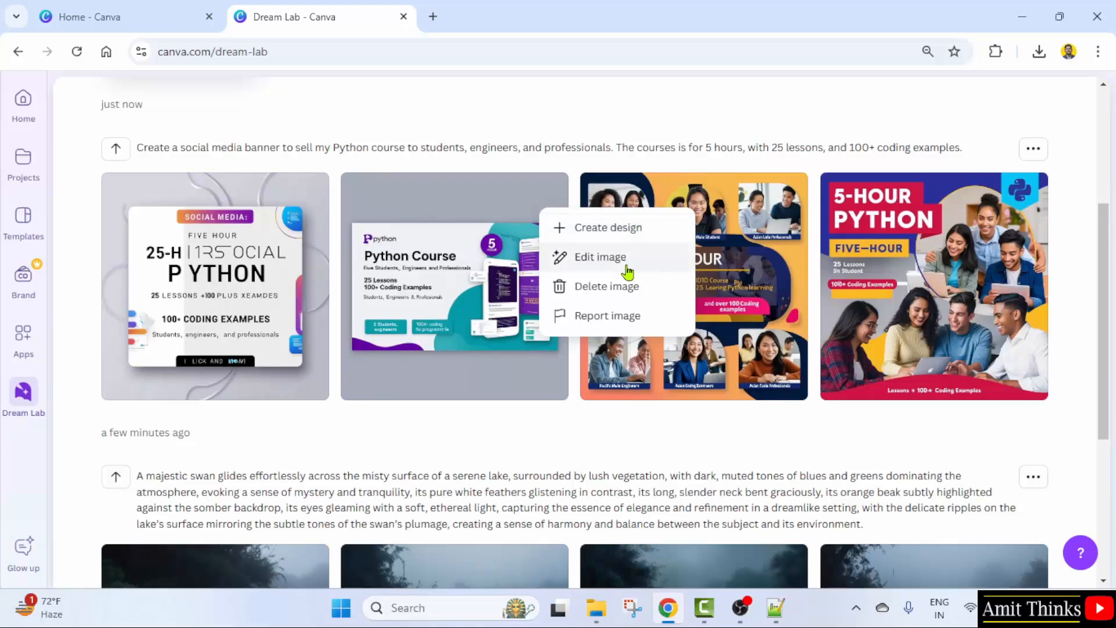
{"action": "mouse_move", "coordinate": [649, 326]}
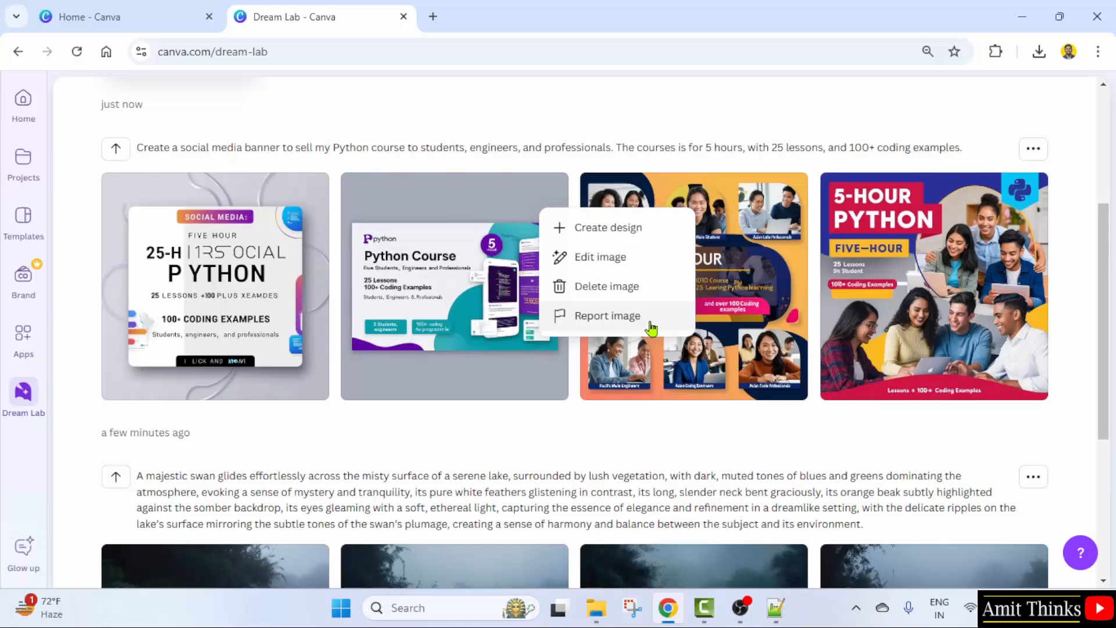
Step: Scroll down past the banner options to the four earlier swan images
{"action": "scroll", "scroll_direction": "down", "scroll_amount": 3}
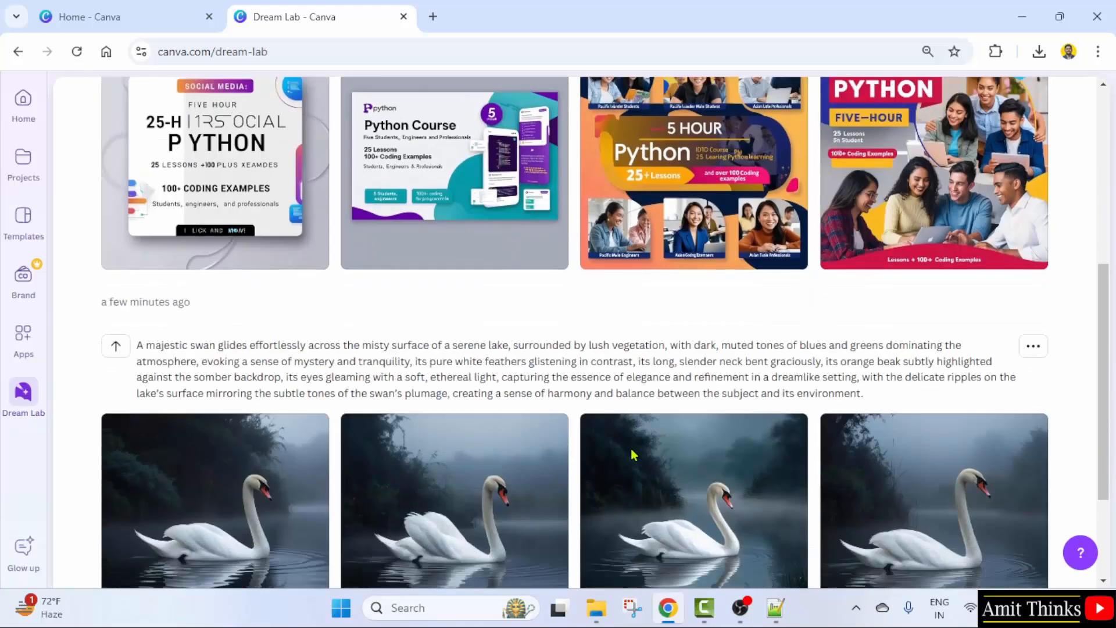
{"action": "scroll", "scroll_direction": "down", "scroll_amount": 3}
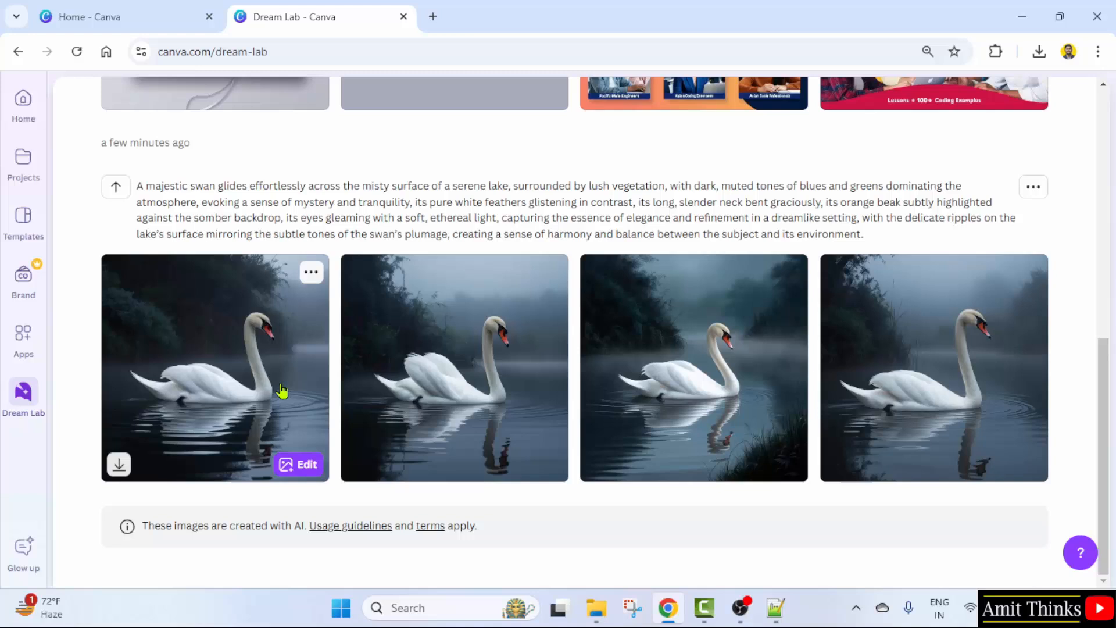
{"action": "mouse_move", "coordinate": [309, 539]}
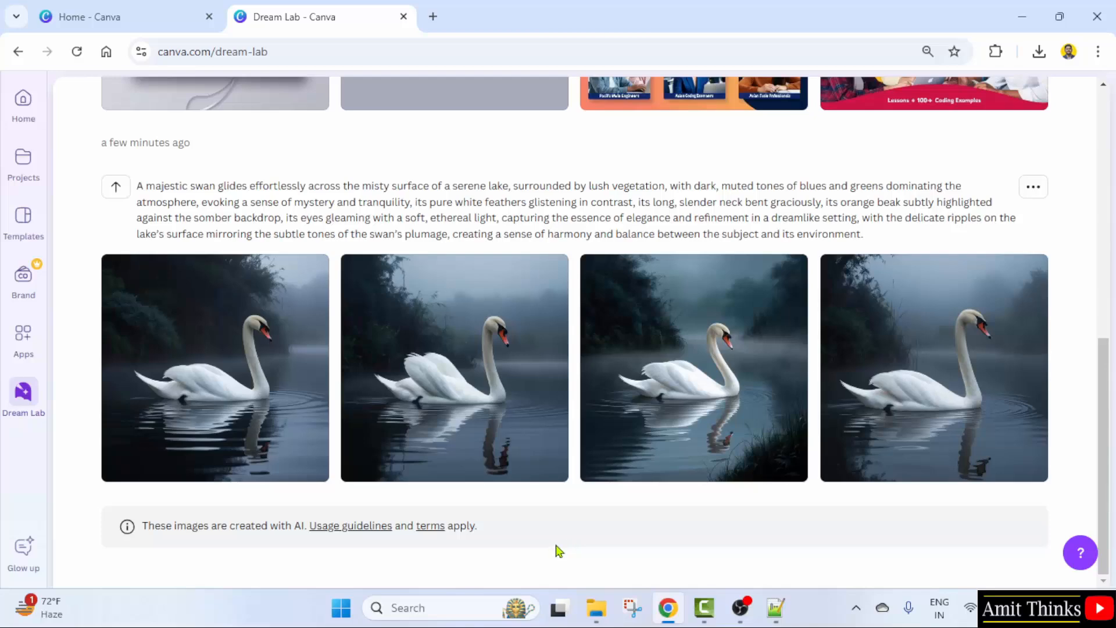
{"action": "mouse_move", "coordinate": [563, 543]}
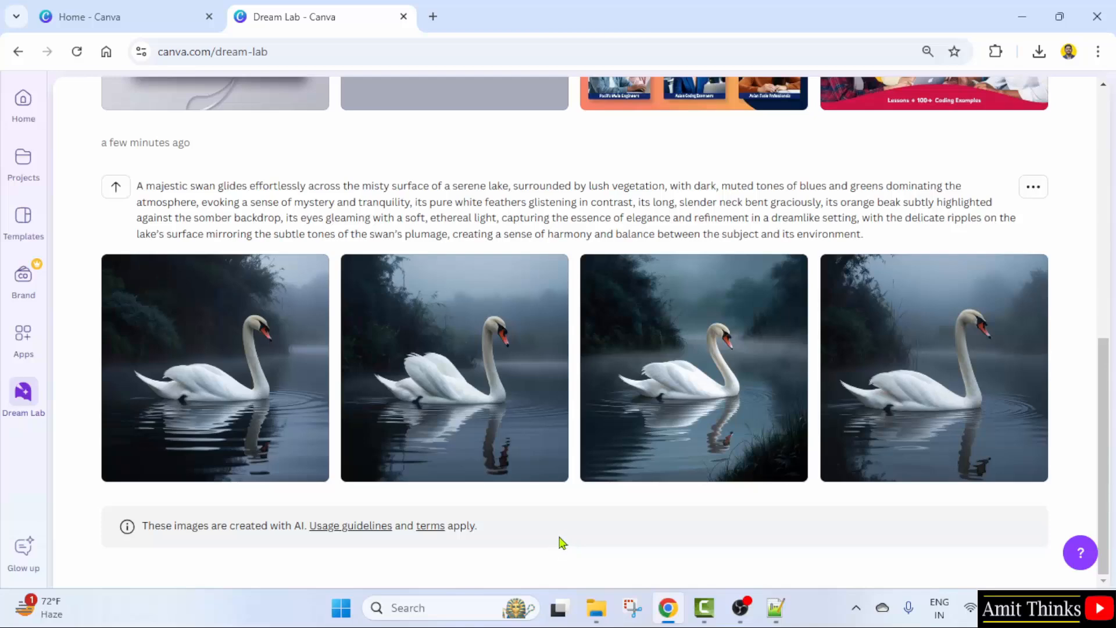
{"action": "scroll", "scroll_direction": "up", "scroll_amount": 3}
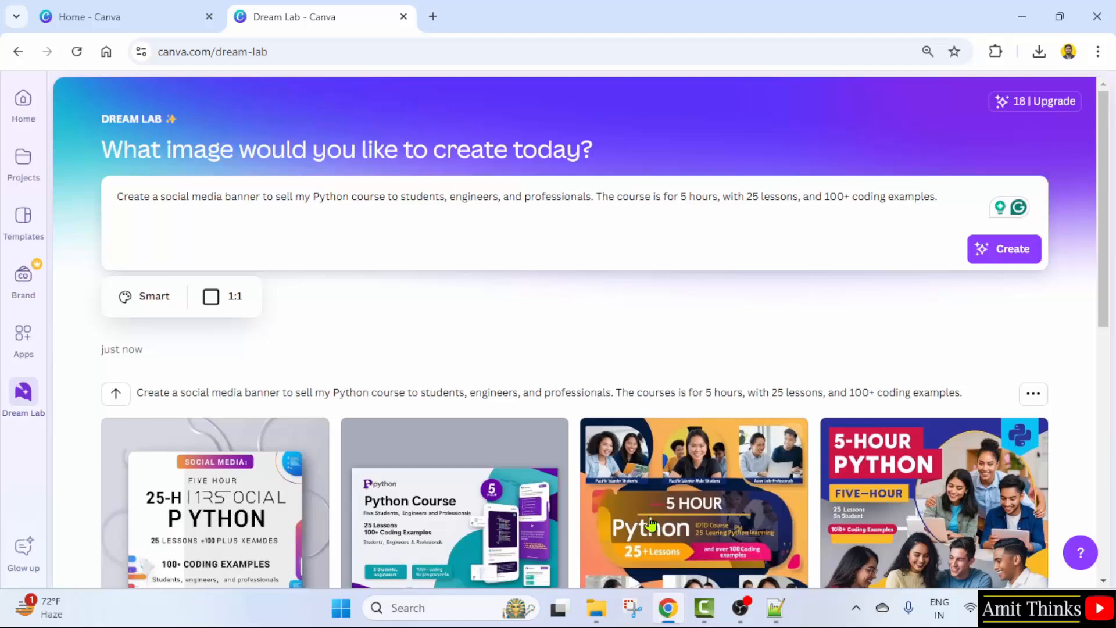
{"action": "mouse_move", "coordinate": [235, 297]}
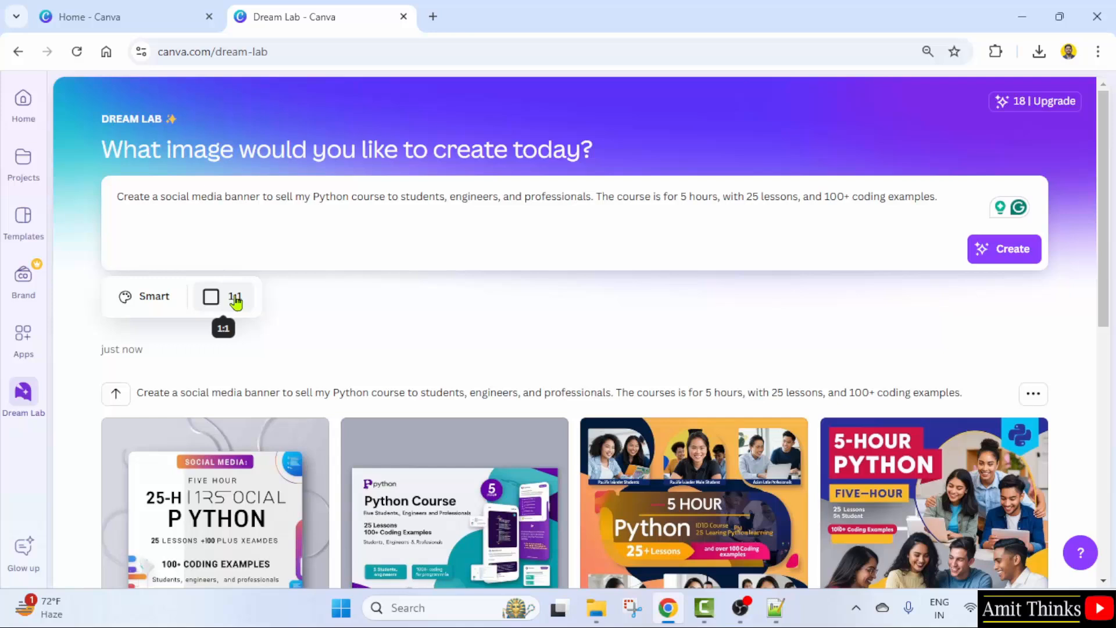
{"action": "left_click", "coordinate": [223, 297]}
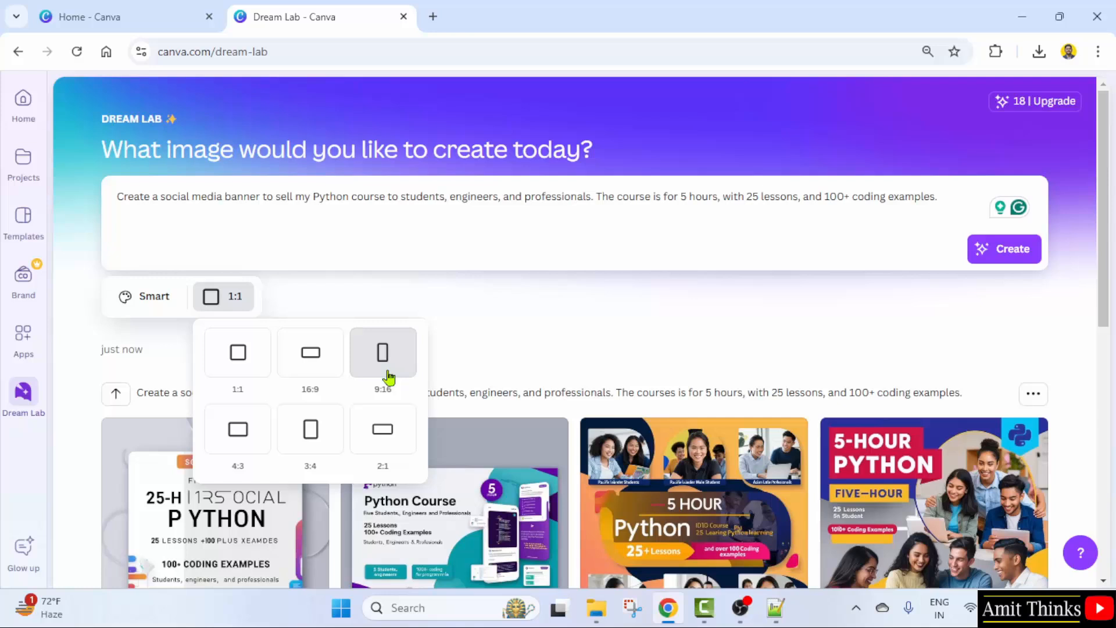
{"action": "mouse_move", "coordinate": [237, 434]}
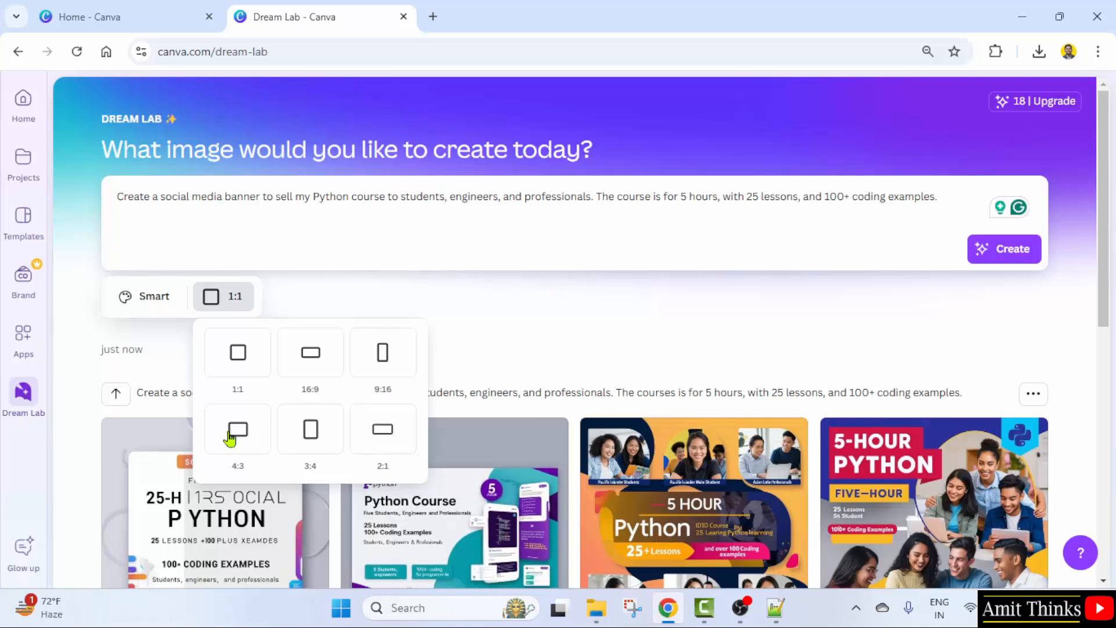
{"action": "mouse_move", "coordinate": [583, 372]}
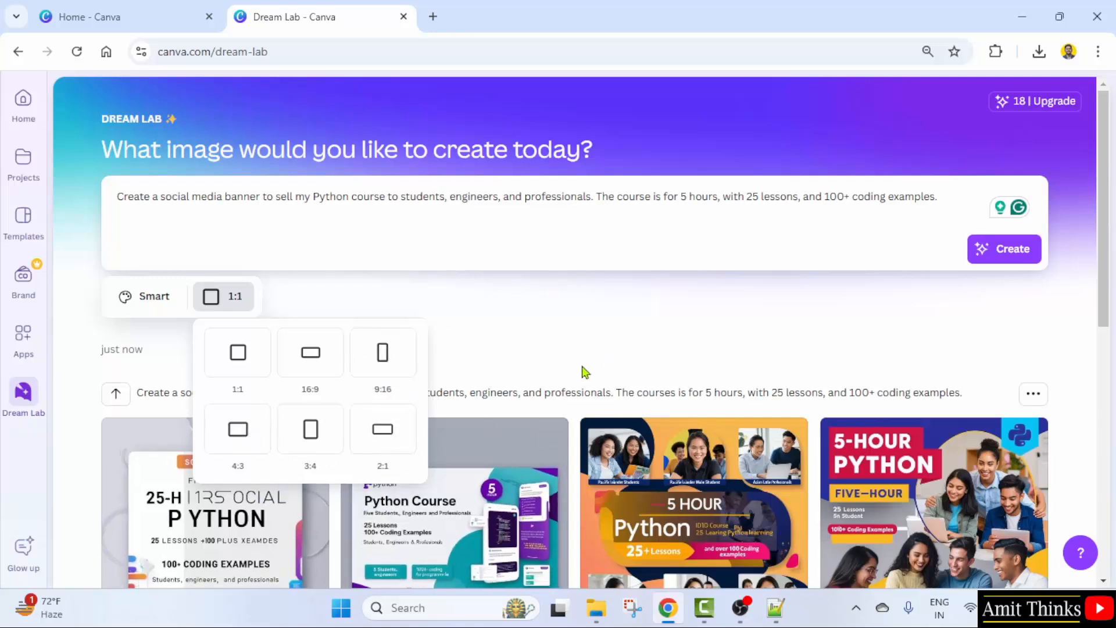
{"action": "mouse_move", "coordinate": [383, 352]}
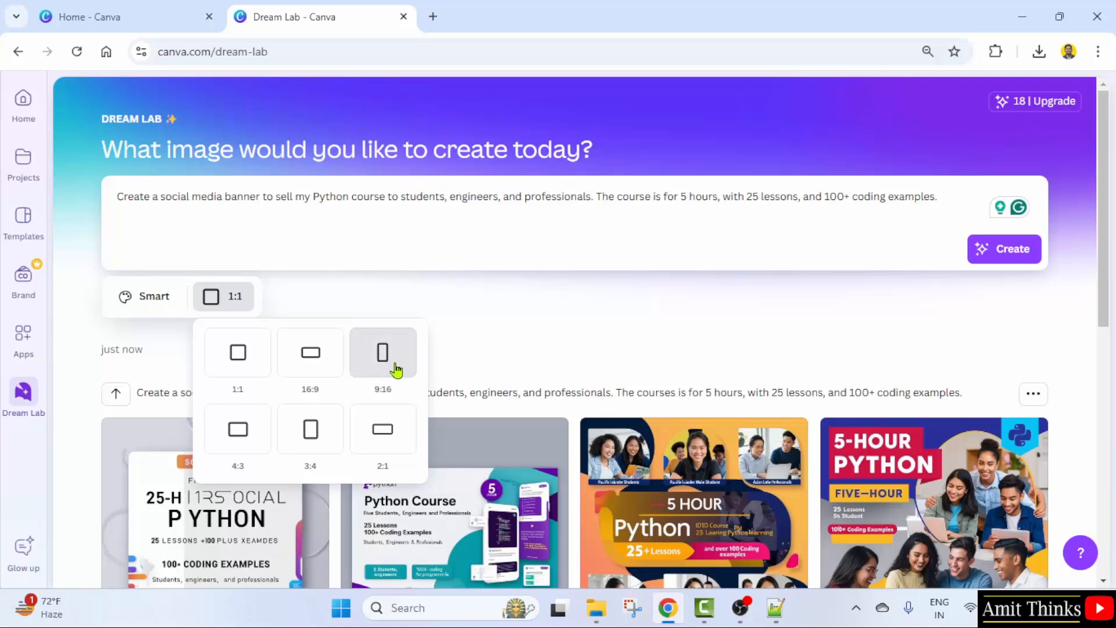
{"action": "mouse_move", "coordinate": [398, 364]}
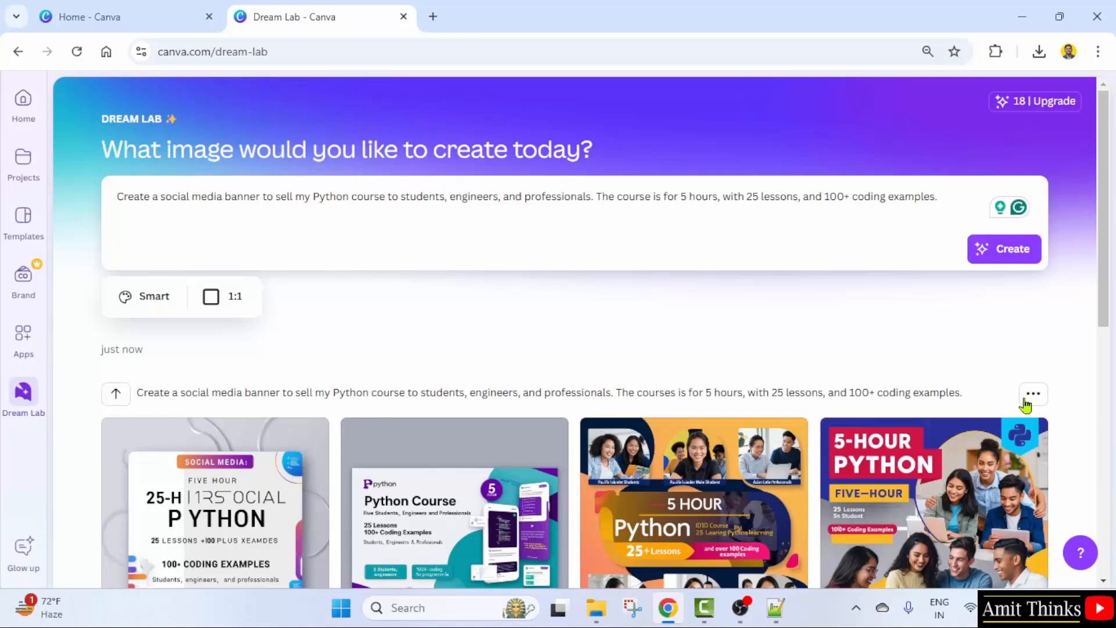
{"action": "left_click", "coordinate": [1032, 393]}
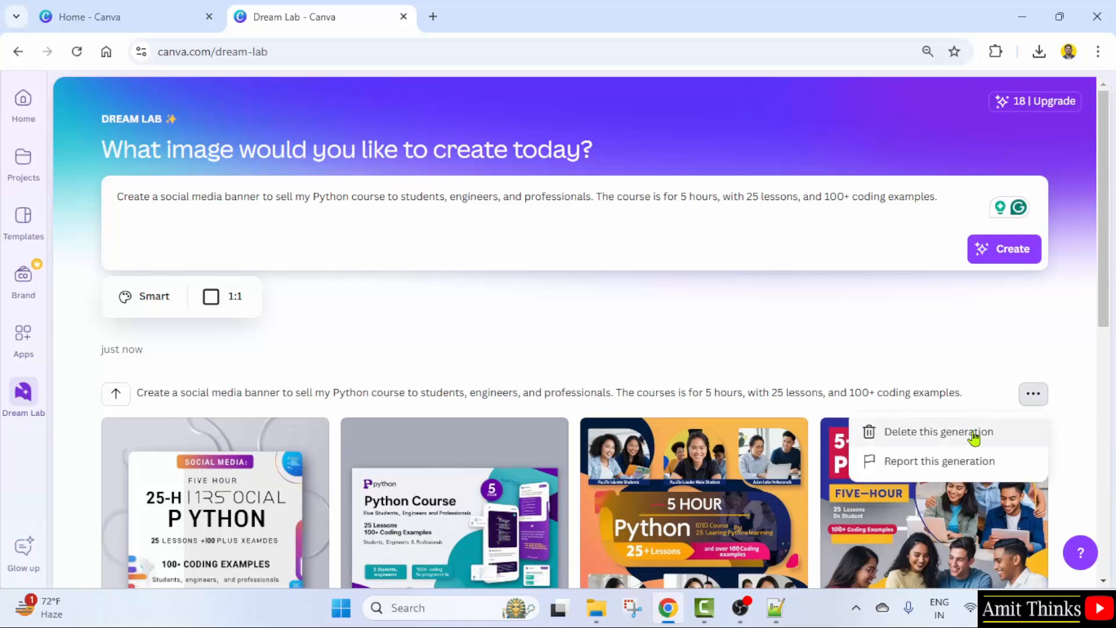
{"action": "left_click", "coordinate": [472, 196]}
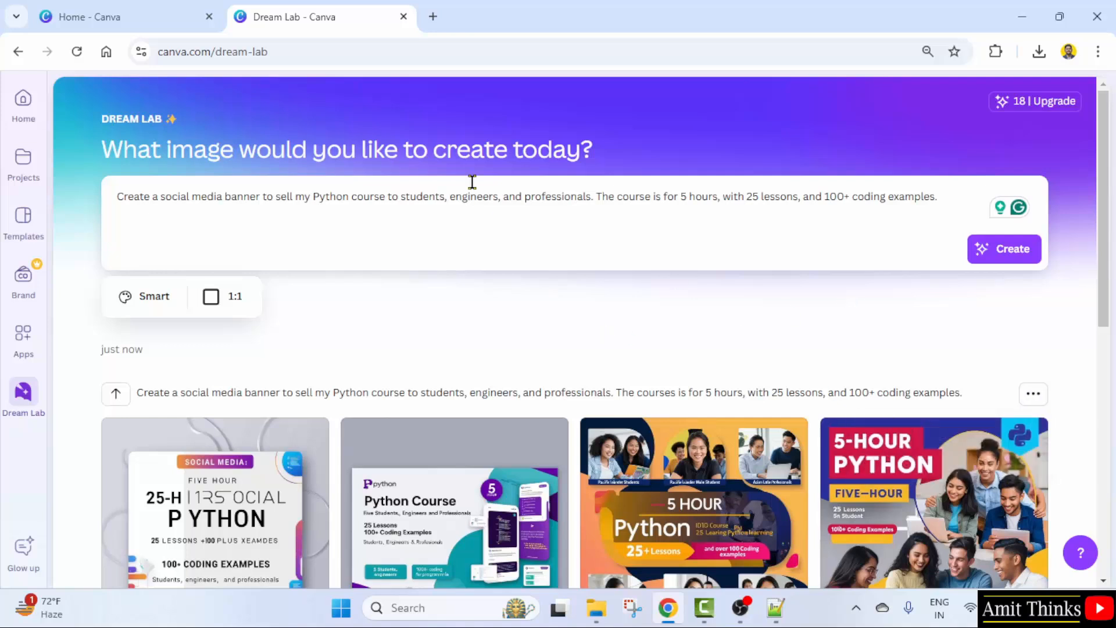
{"action": "mouse_move", "coordinate": [567, 195]}
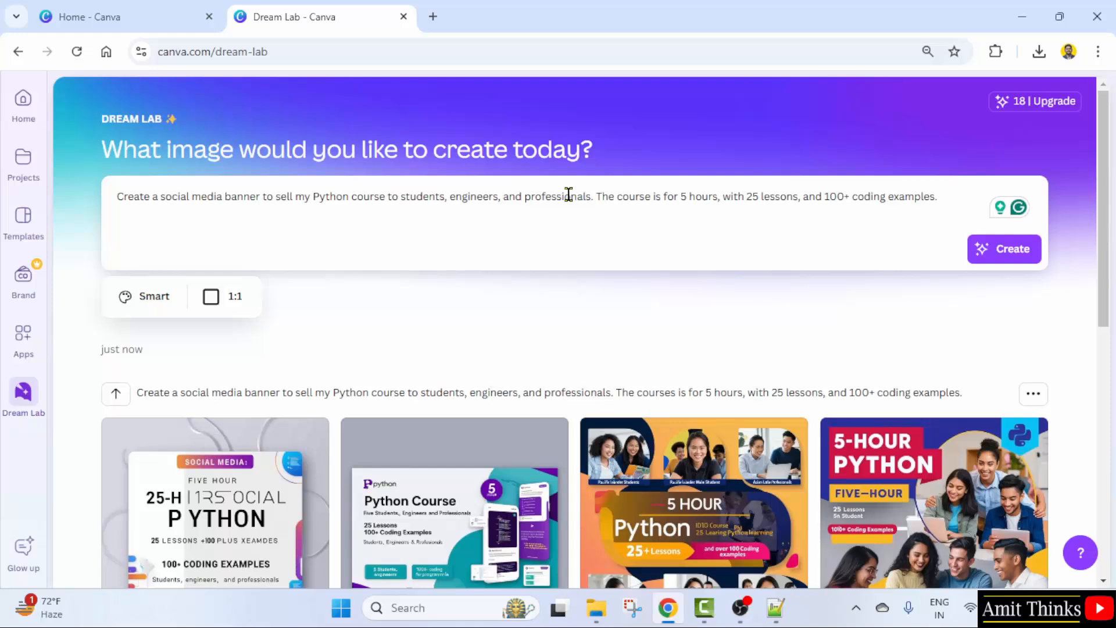
Step: Use the second Python Course banner in a new 1120 × 1120 px design
{"action": "scroll", "scroll_direction": "down", "scroll_amount": 3}
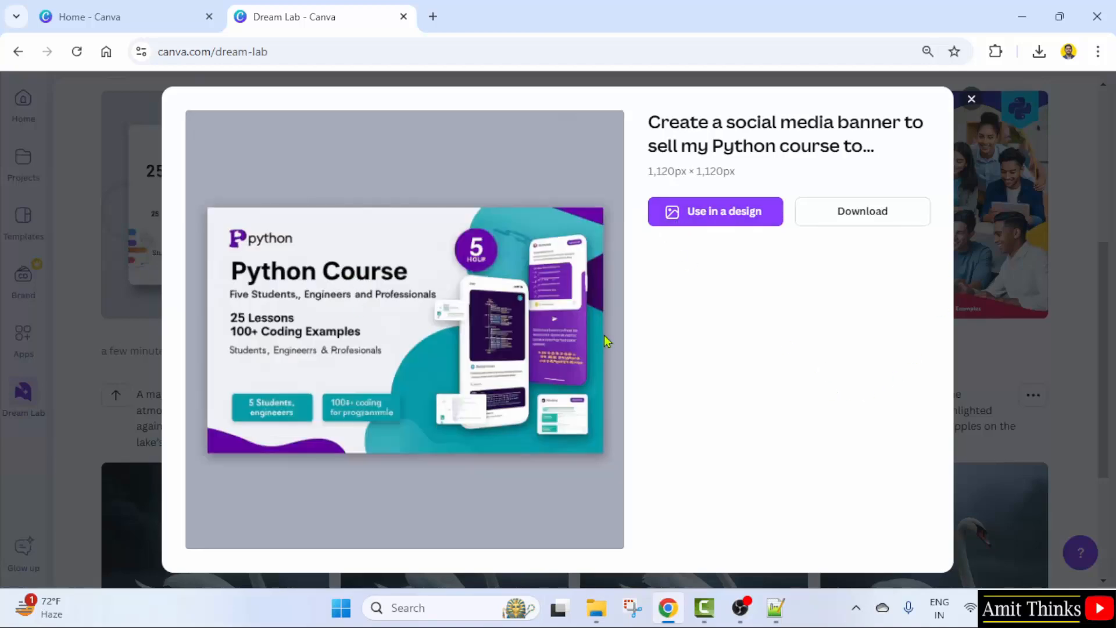
{"action": "mouse_move", "coordinate": [862, 211]}
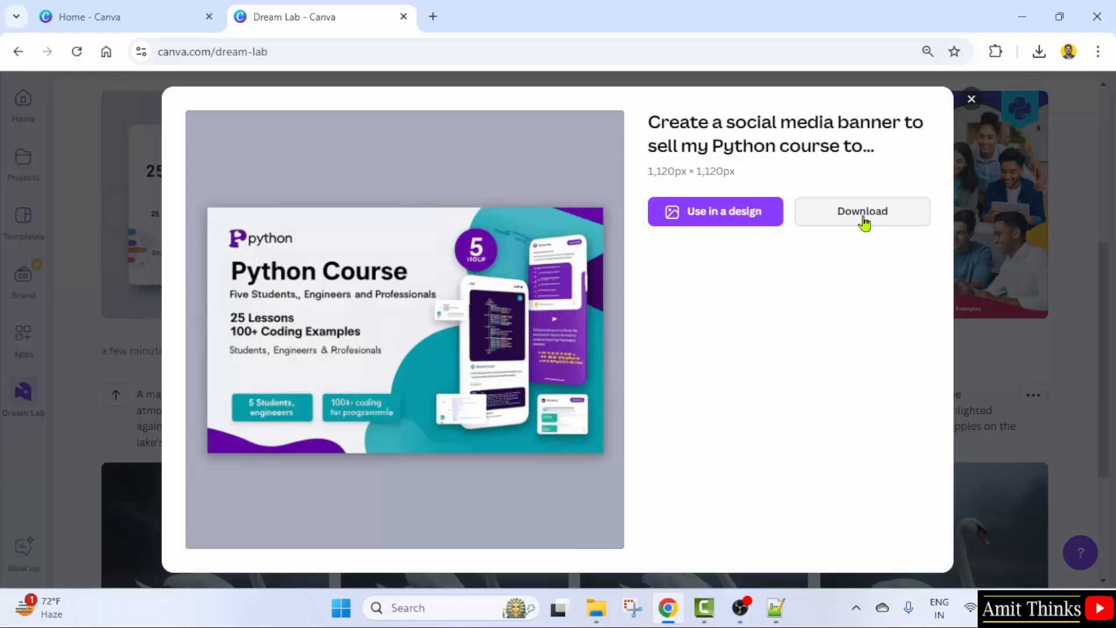
{"action": "left_click", "coordinate": [716, 210]}
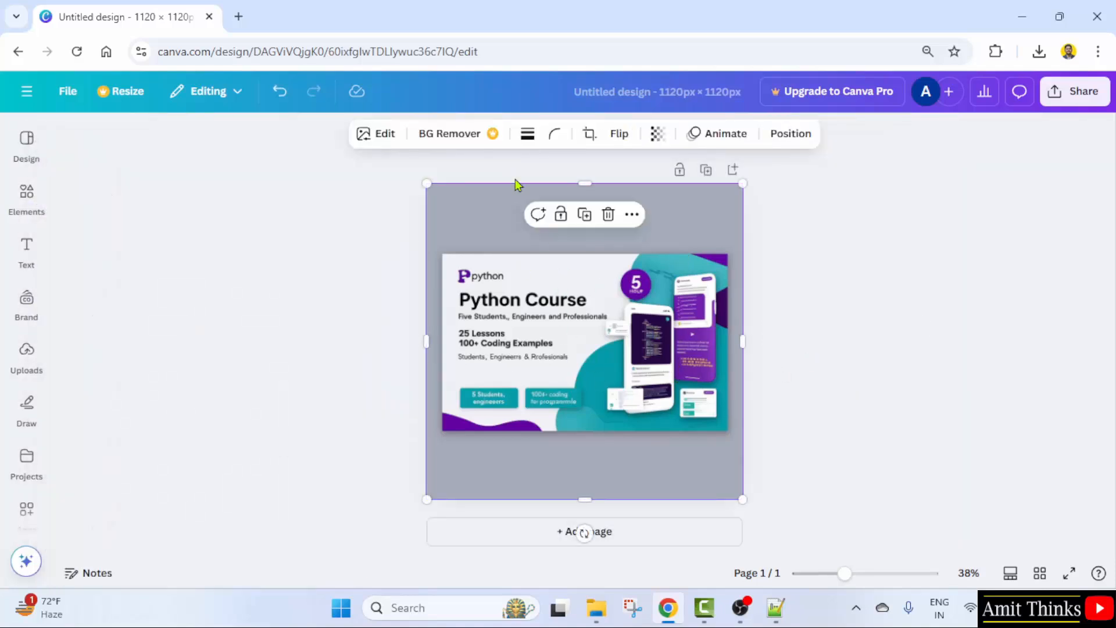
Step: Leave the design editor and return to the Dream Lab generator page
{"action": "left_click", "coordinate": [385, 133]}
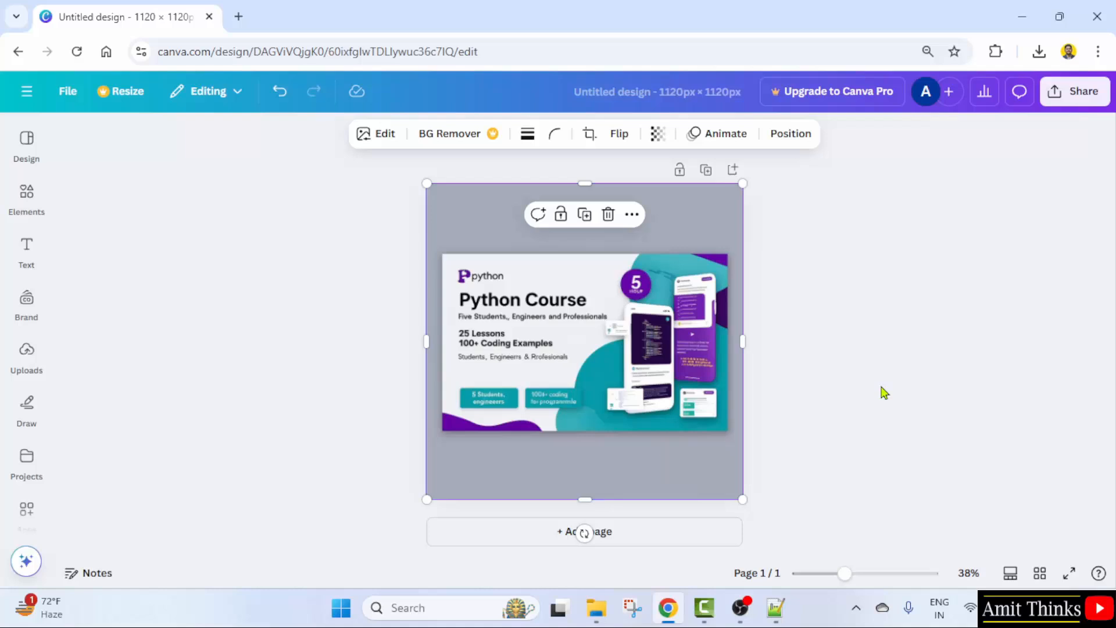
{"action": "left_click", "coordinate": [27, 91]}
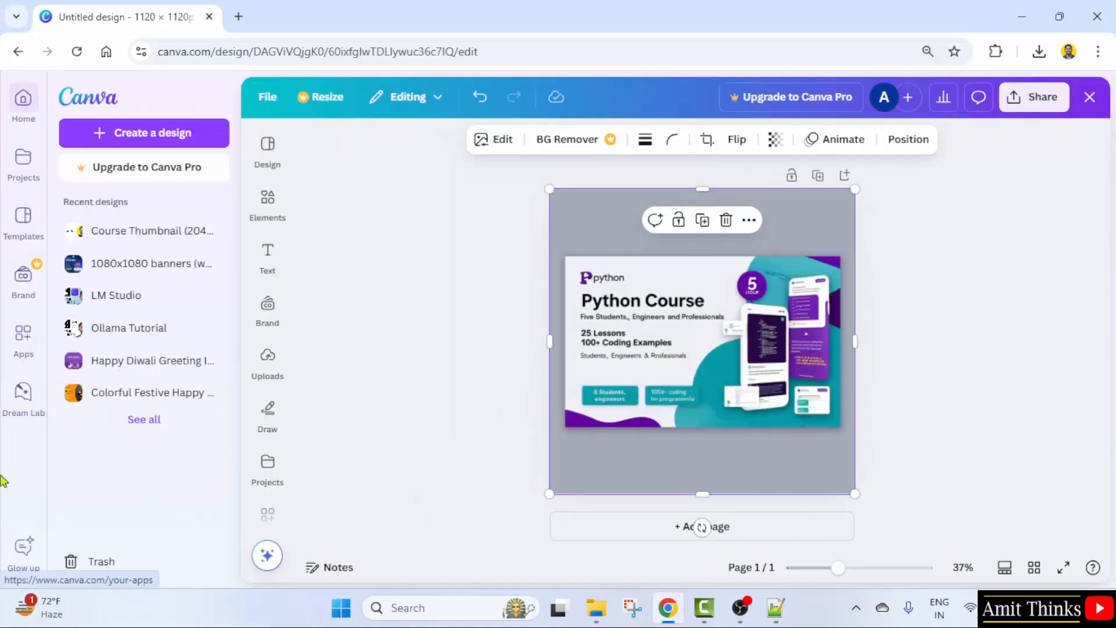
{"action": "left_click", "coordinate": [23, 395]}
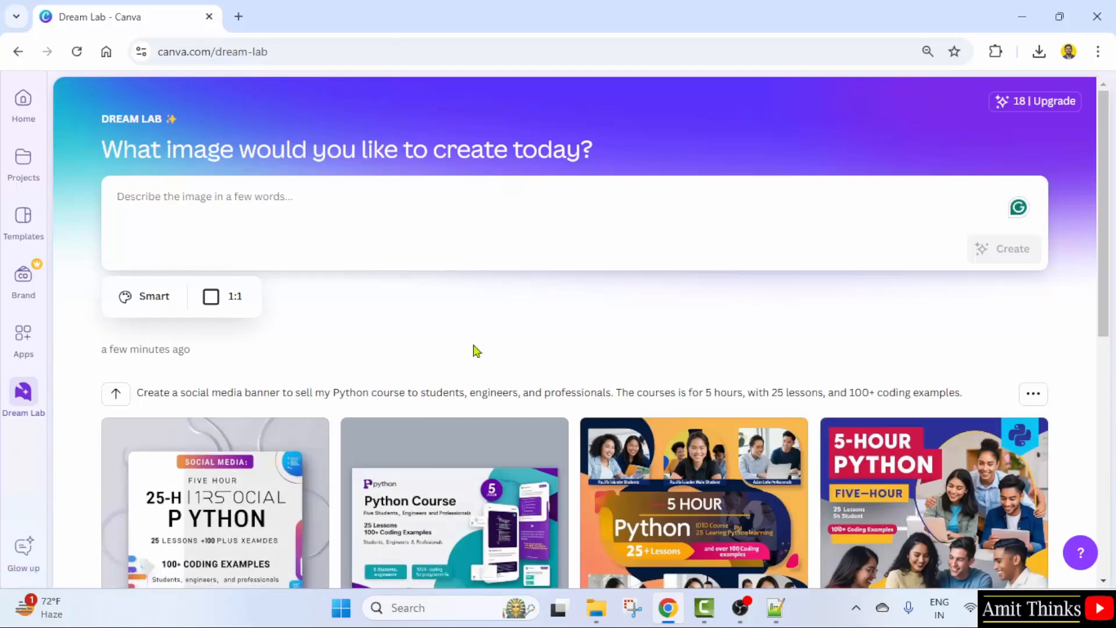
{"action": "scroll", "scroll_direction": "down", "scroll_amount": 3}
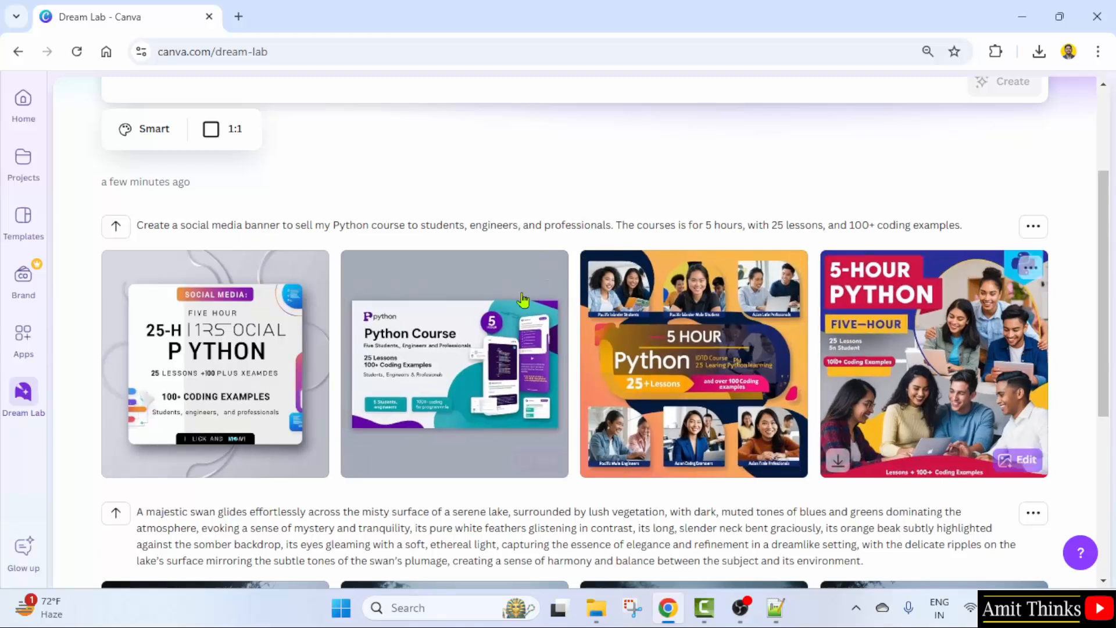
{"action": "mouse_move", "coordinate": [210, 129]}
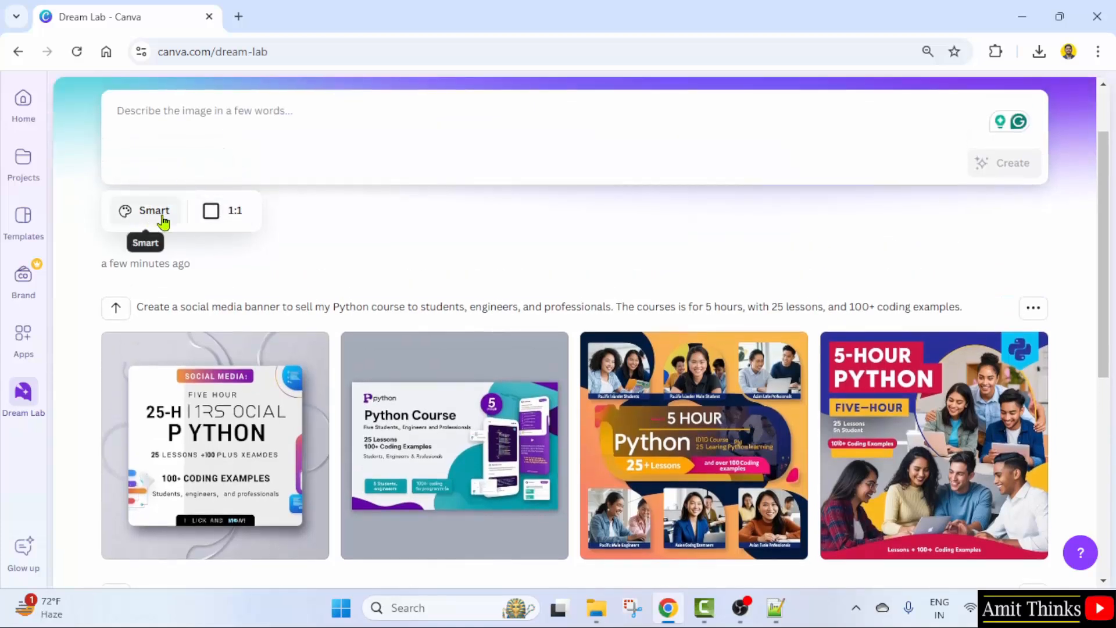
{"action": "left_click", "coordinate": [144, 210]}
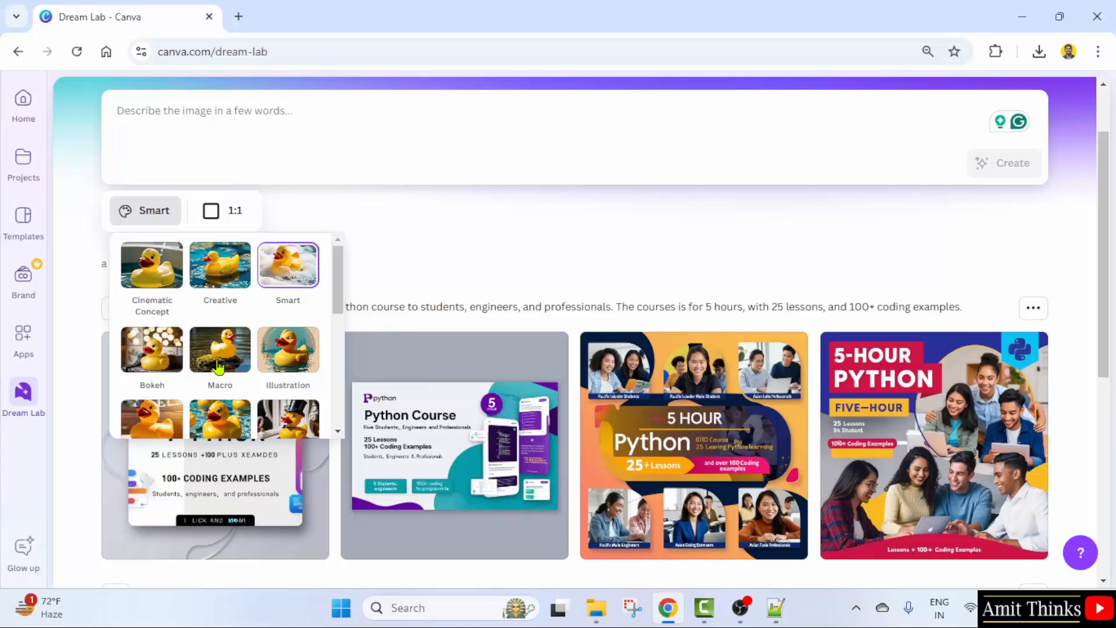
{"action": "scroll", "scroll_direction": "down", "scroll_amount": 3}
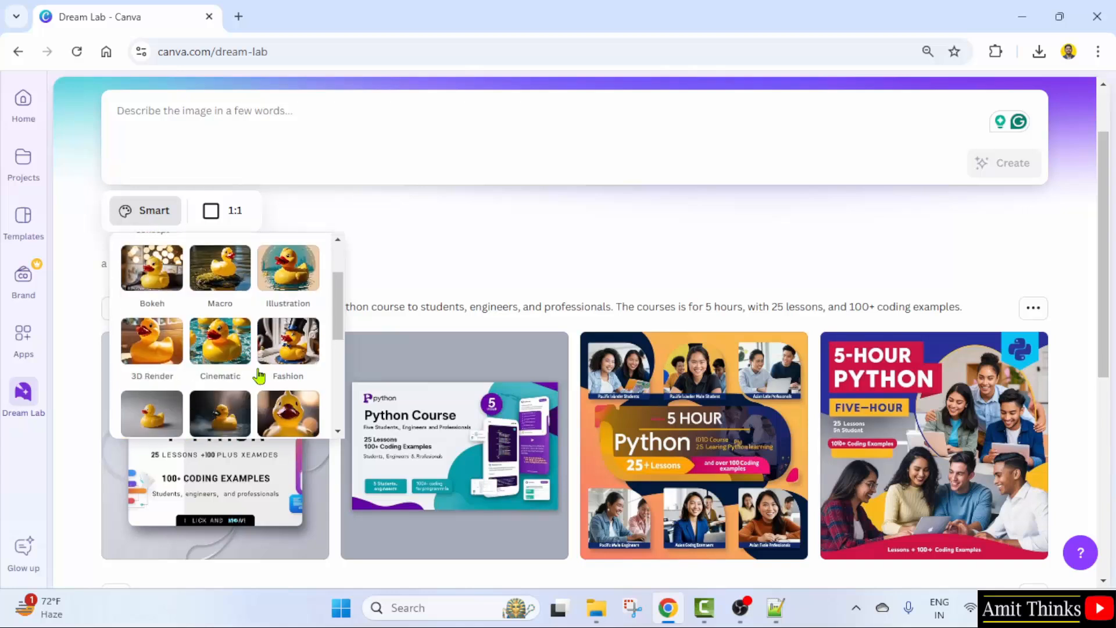
{"action": "scroll", "scroll_direction": "down", "scroll_amount": 3}
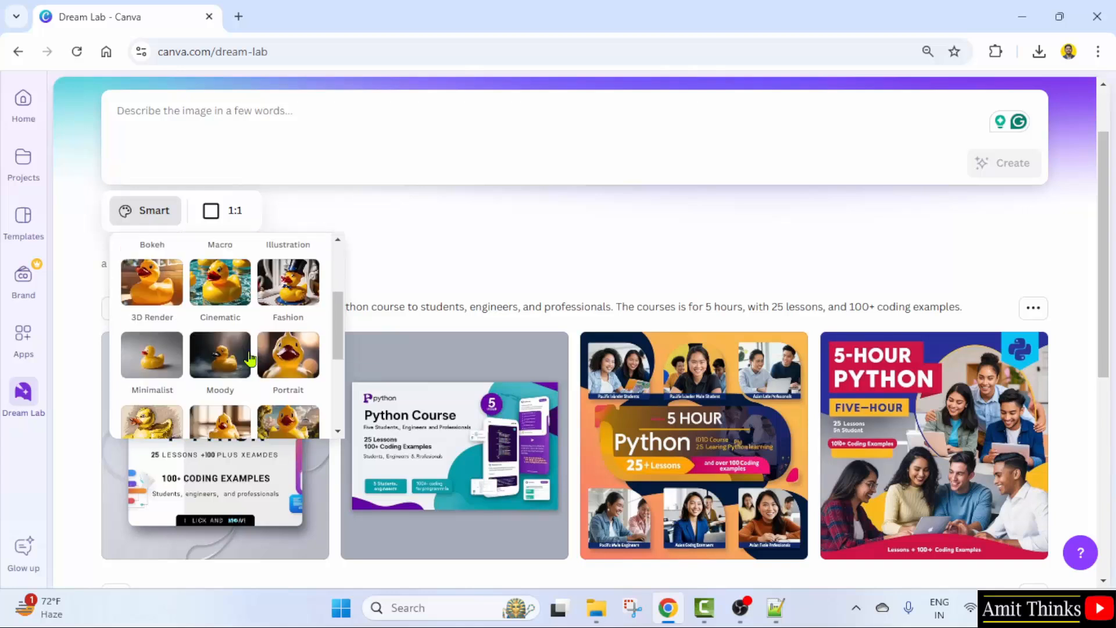
{"action": "scroll", "scroll_direction": "down", "scroll_amount": 3}
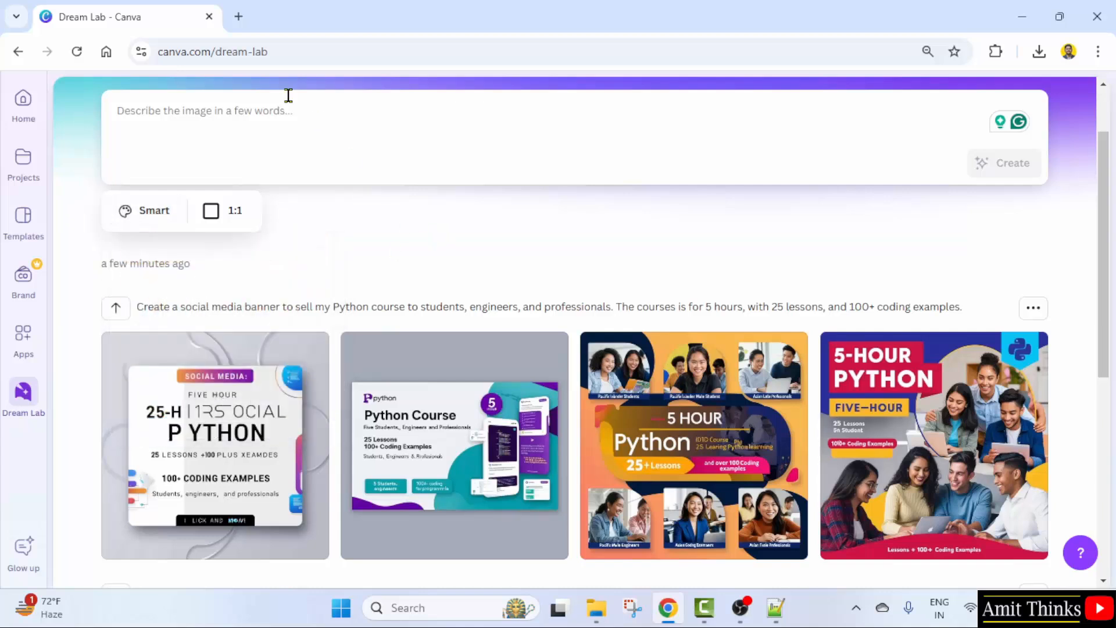
{"action": "mouse_move", "coordinate": [1012, 198]}
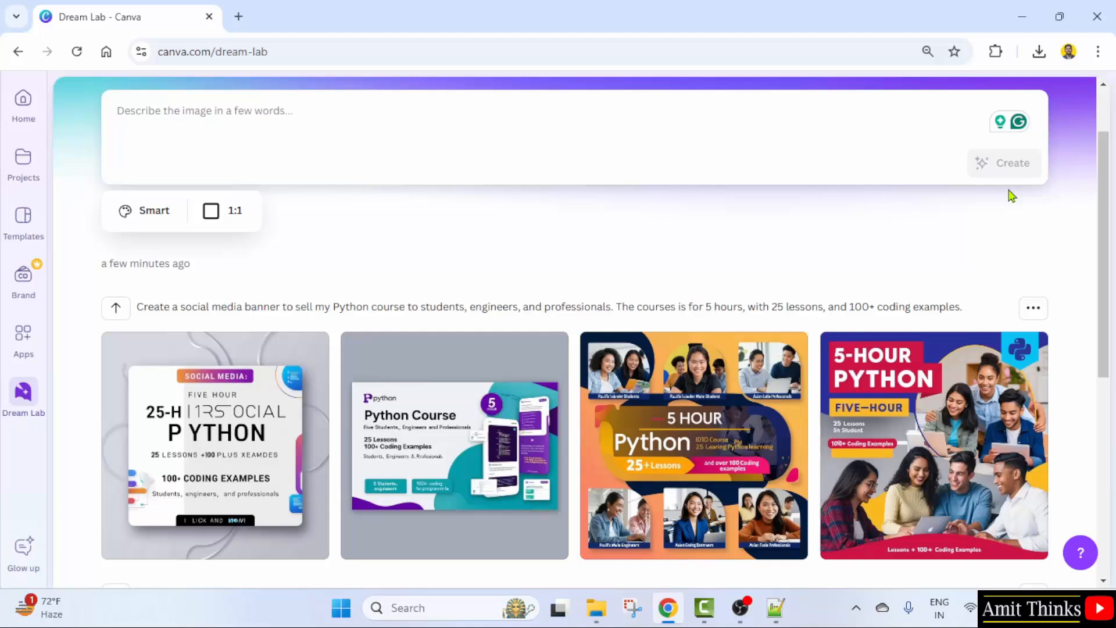
{"action": "scroll", "scroll_direction": "up", "scroll_amount": 3}
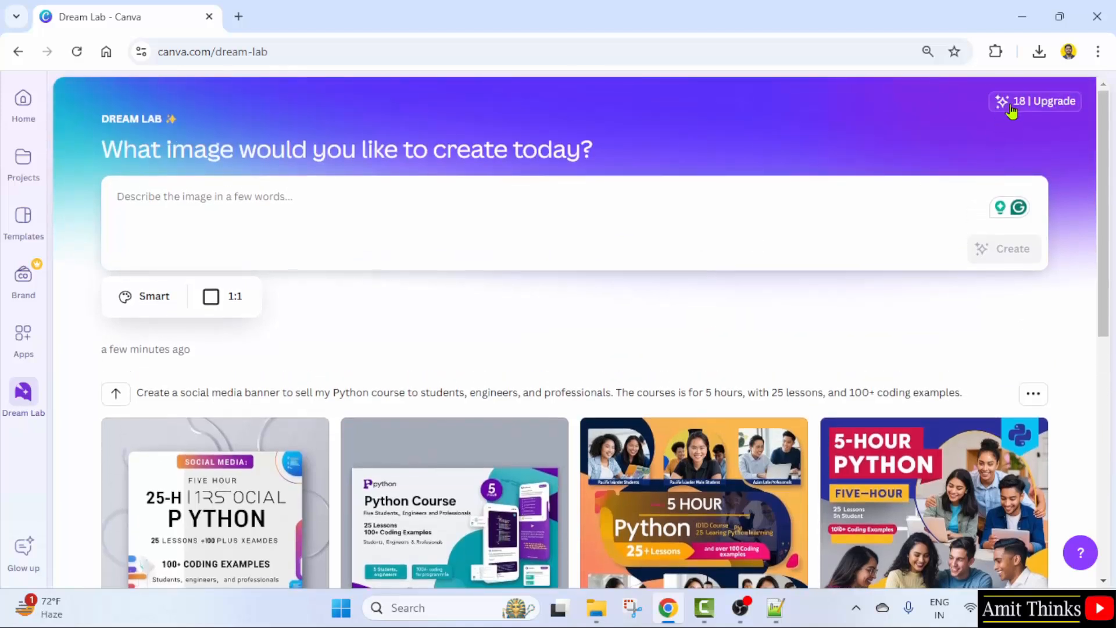
{"action": "mouse_move", "coordinate": [947, 291]}
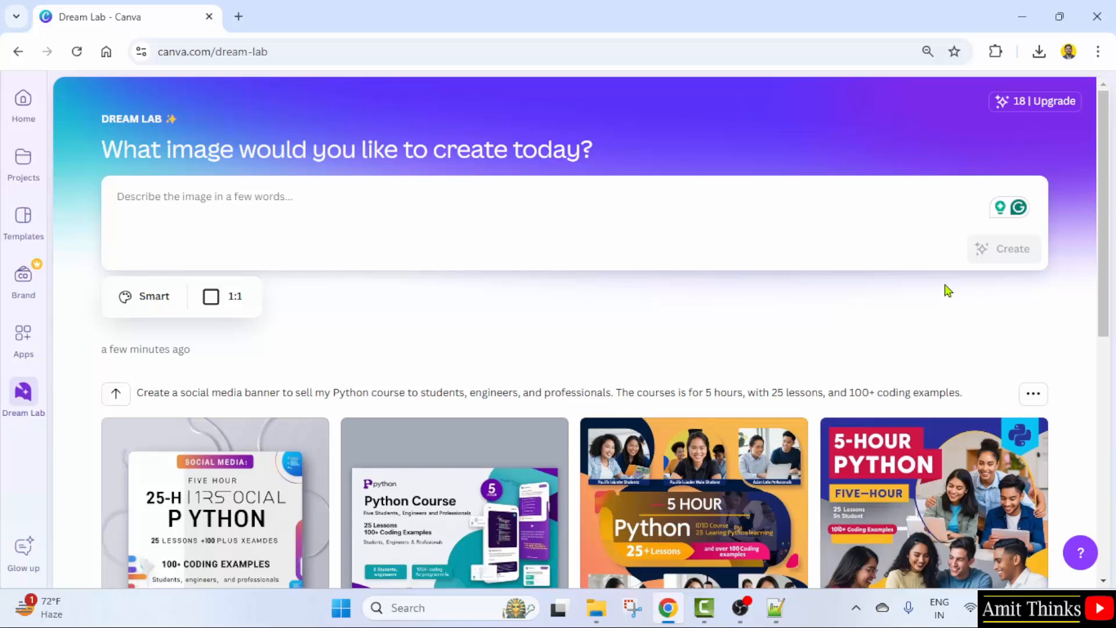